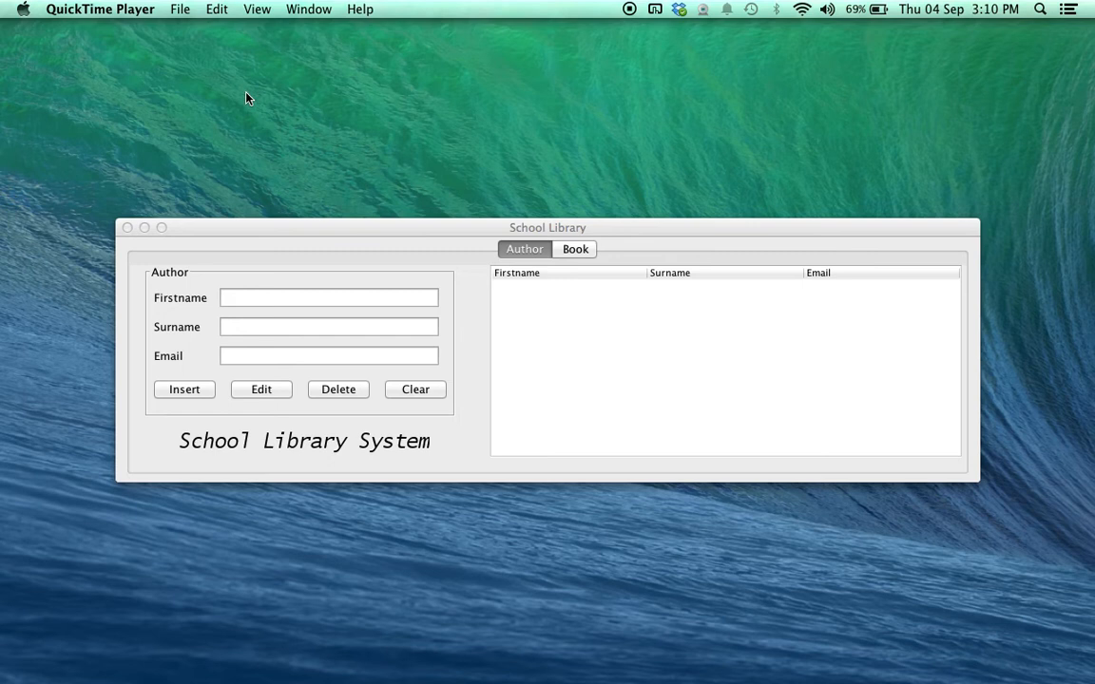
pyautogui.moveTo(534, 277)
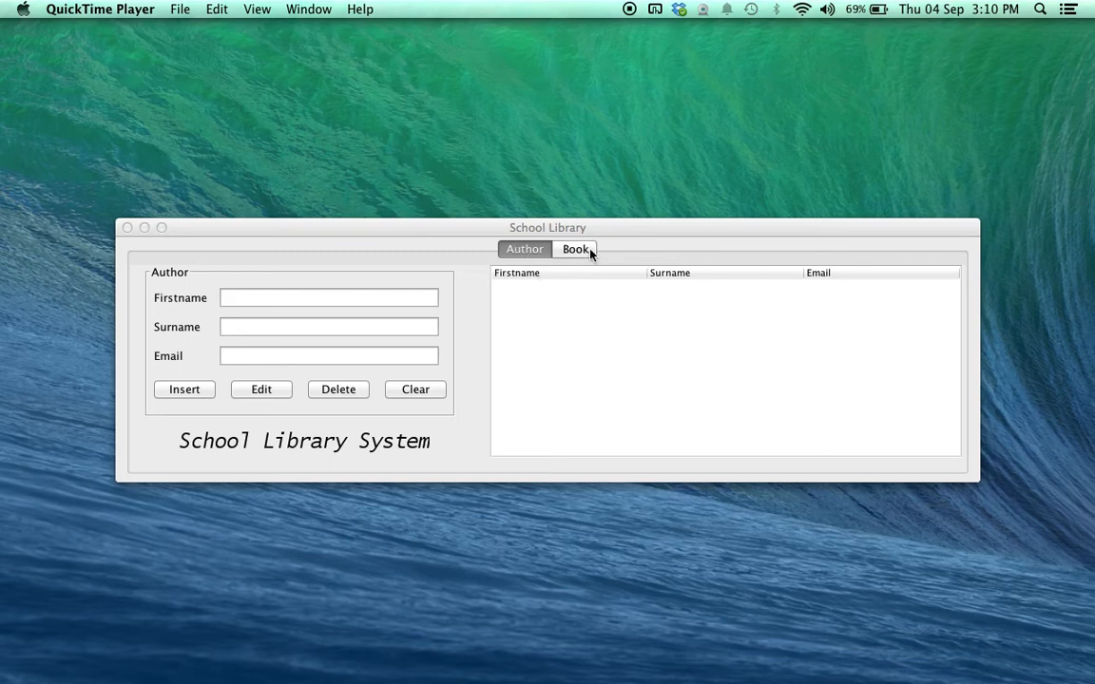
pyautogui.moveTo(475, 243)
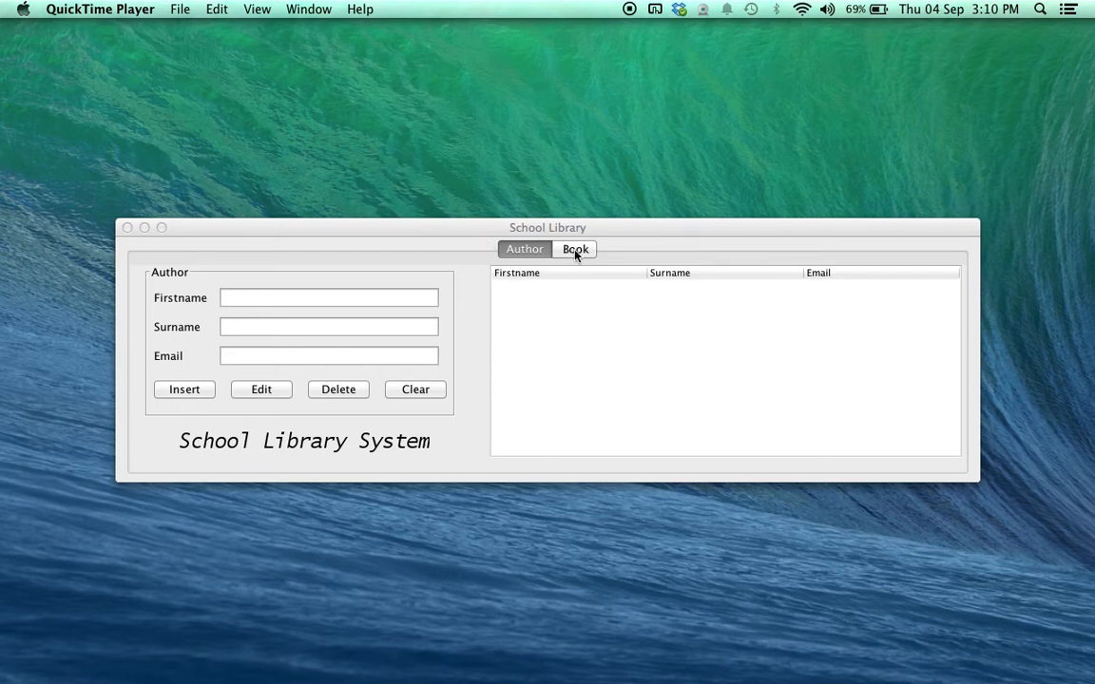
# Insert author Charles Dickens with first name Charles, surname Dickens and no email
pyautogui.click(525, 249)
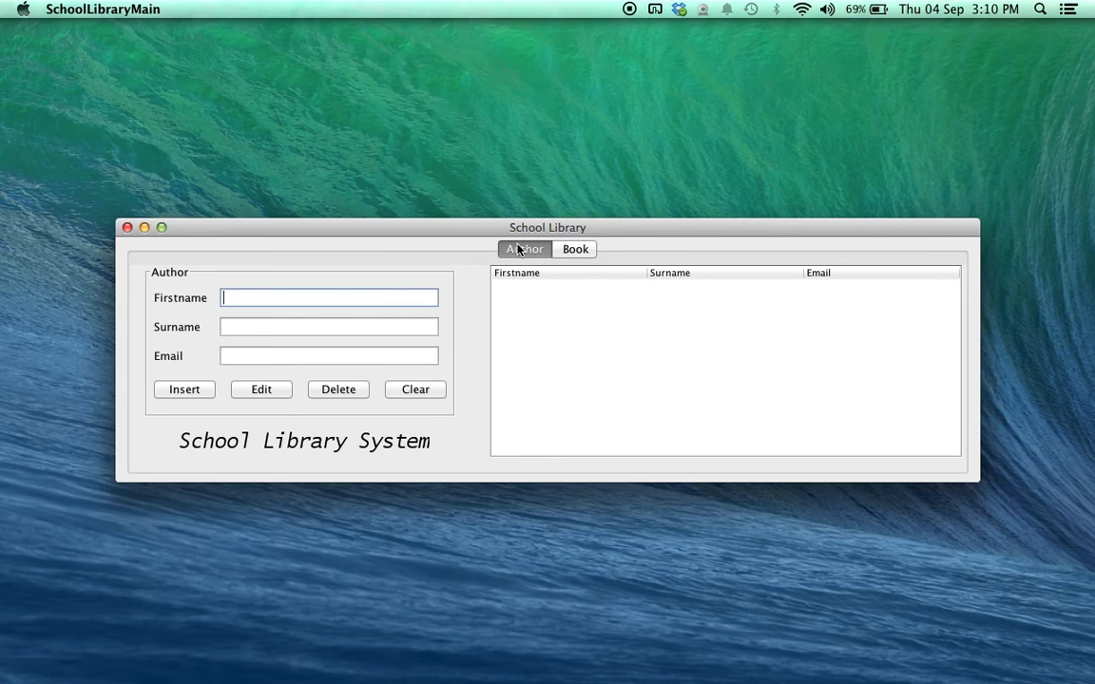
pyautogui.write('Ch')
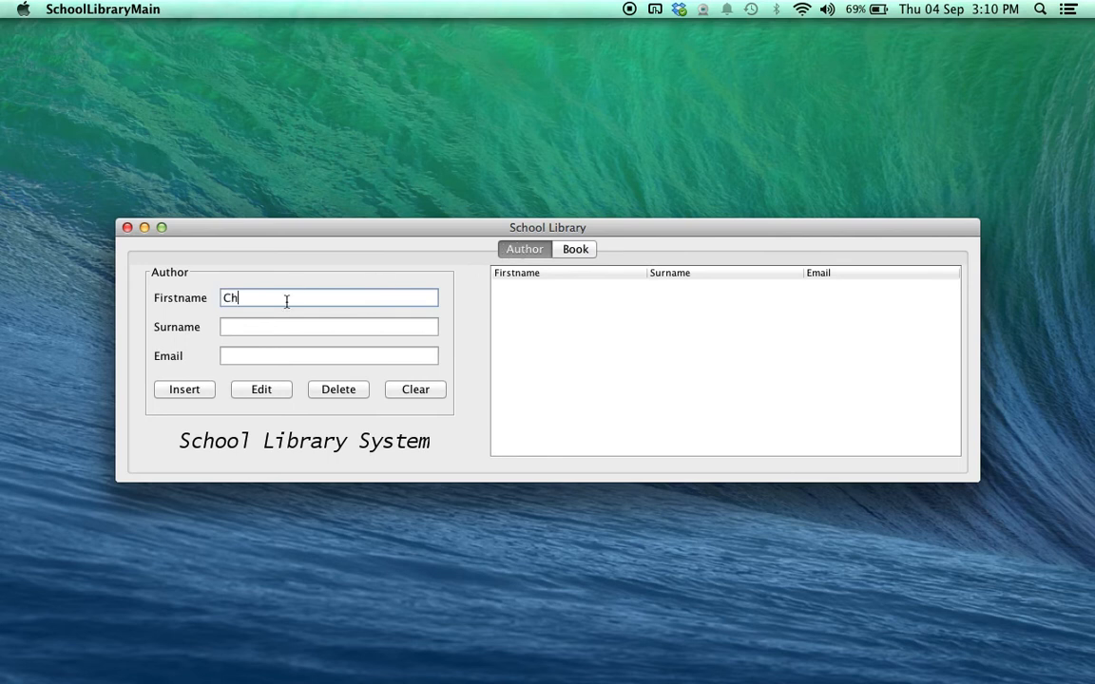
pyautogui.write('alrse')
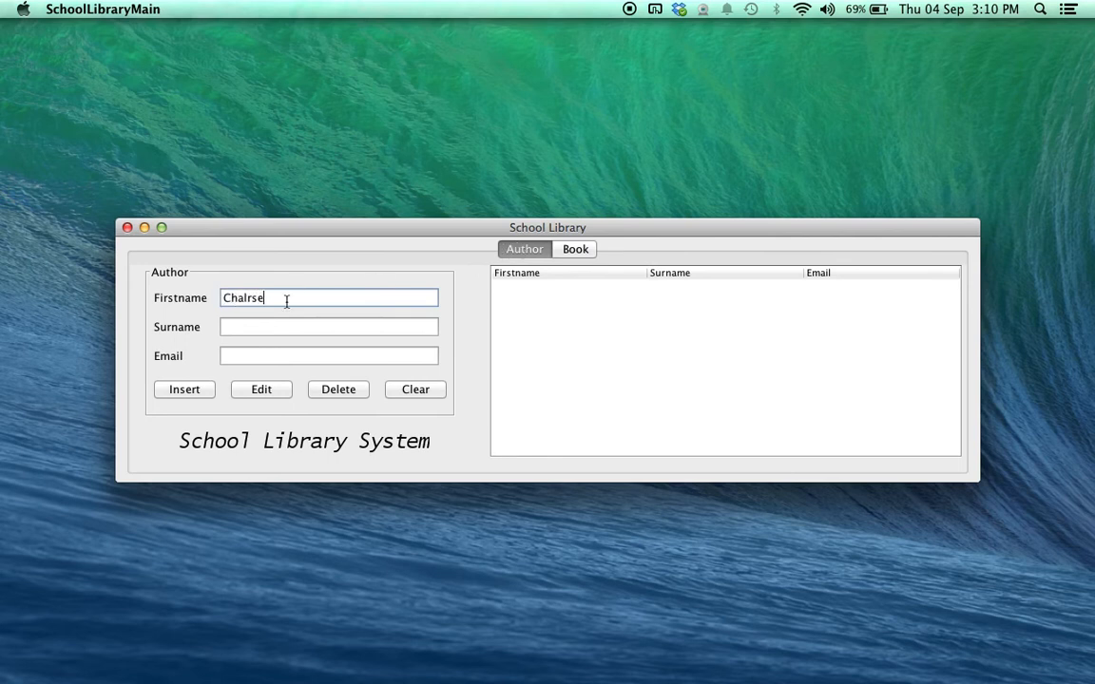
pyautogui.write('Charles')
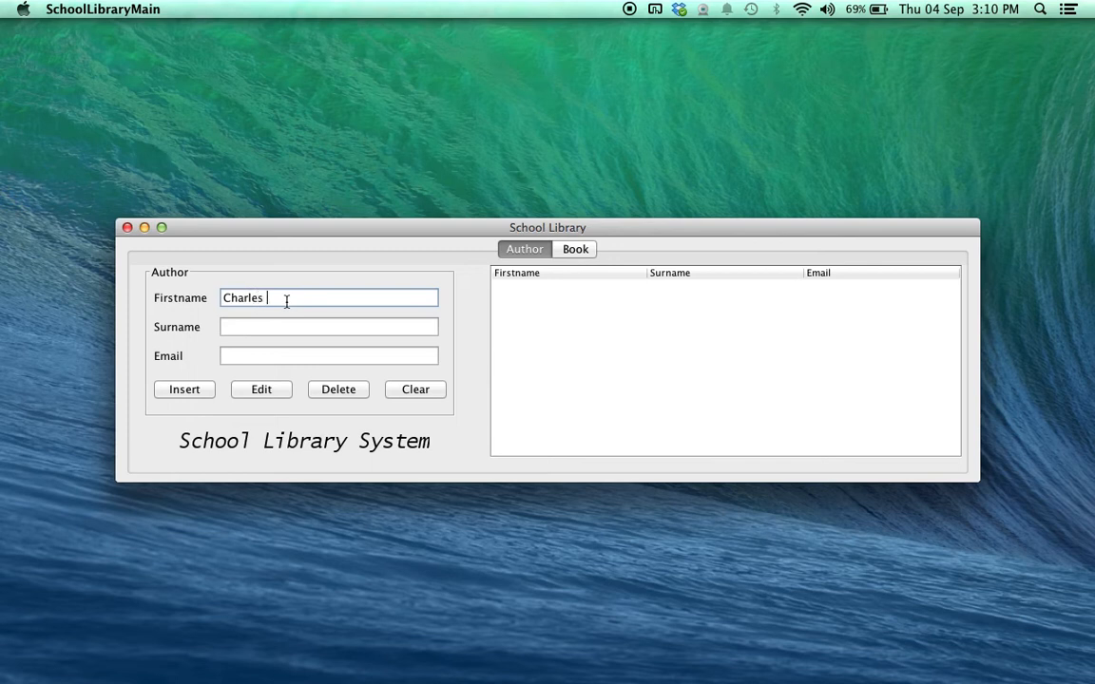
pyautogui.write('Dickens')
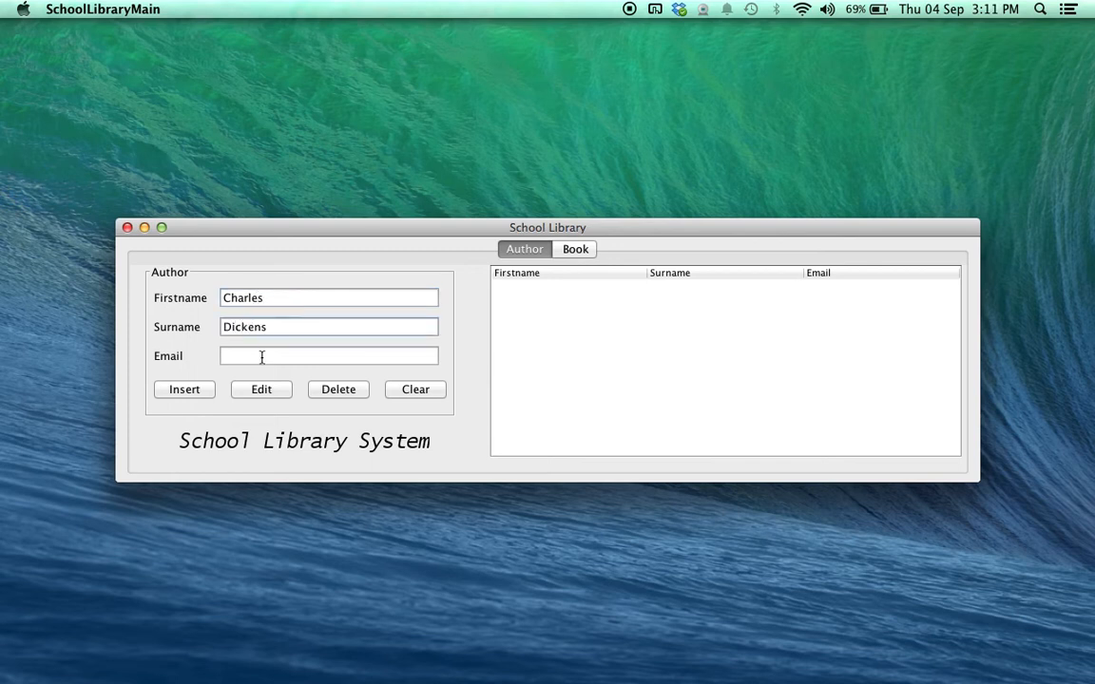
pyautogui.moveTo(243, 376)
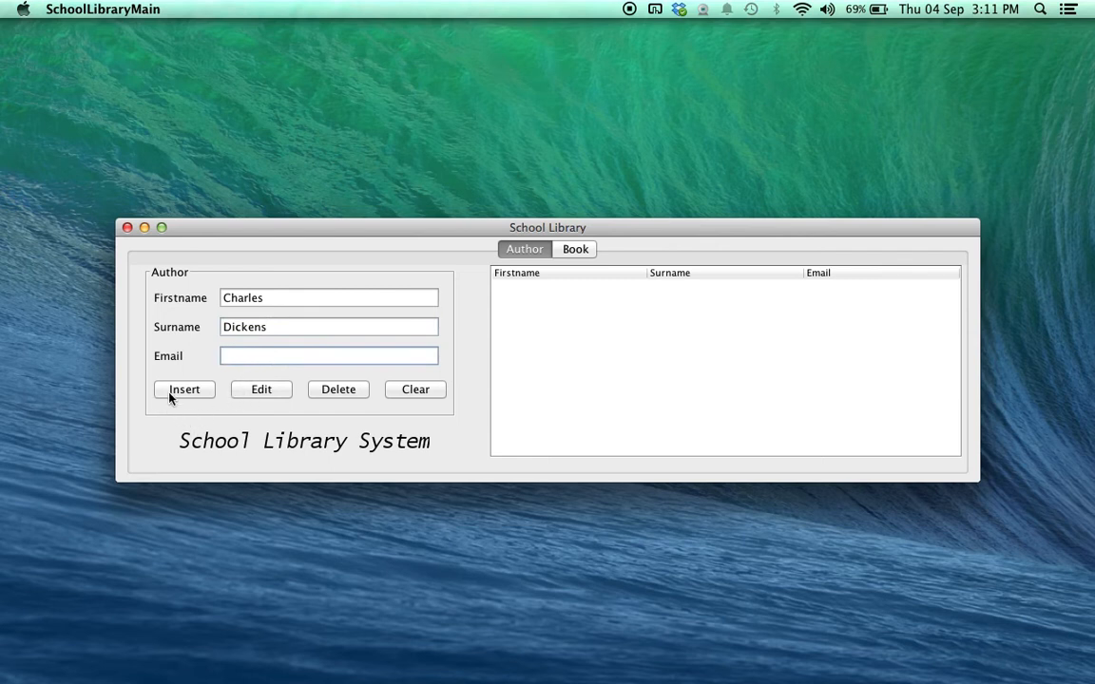
pyautogui.click(183, 388)
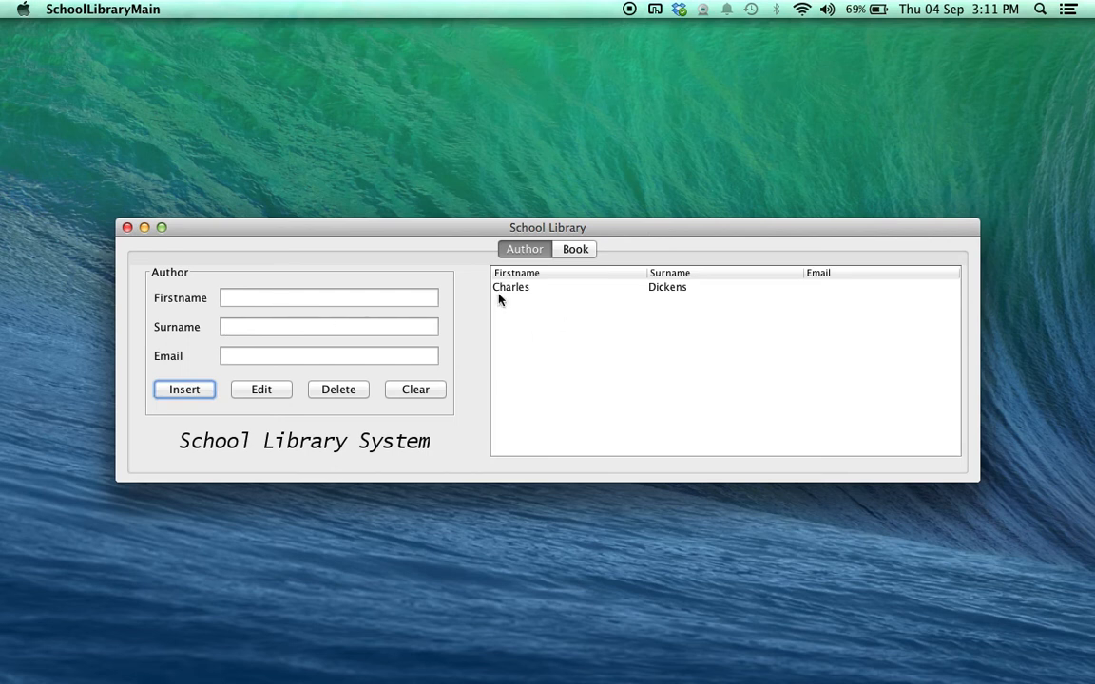
pyautogui.moveTo(680, 311)
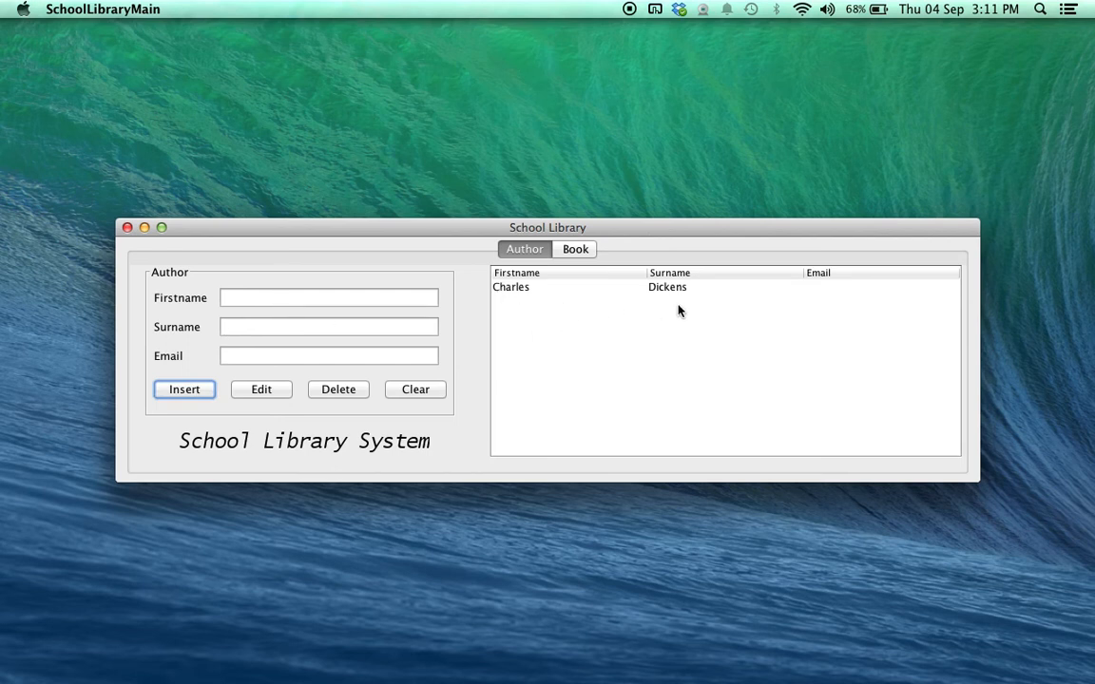
pyautogui.moveTo(682, 304)
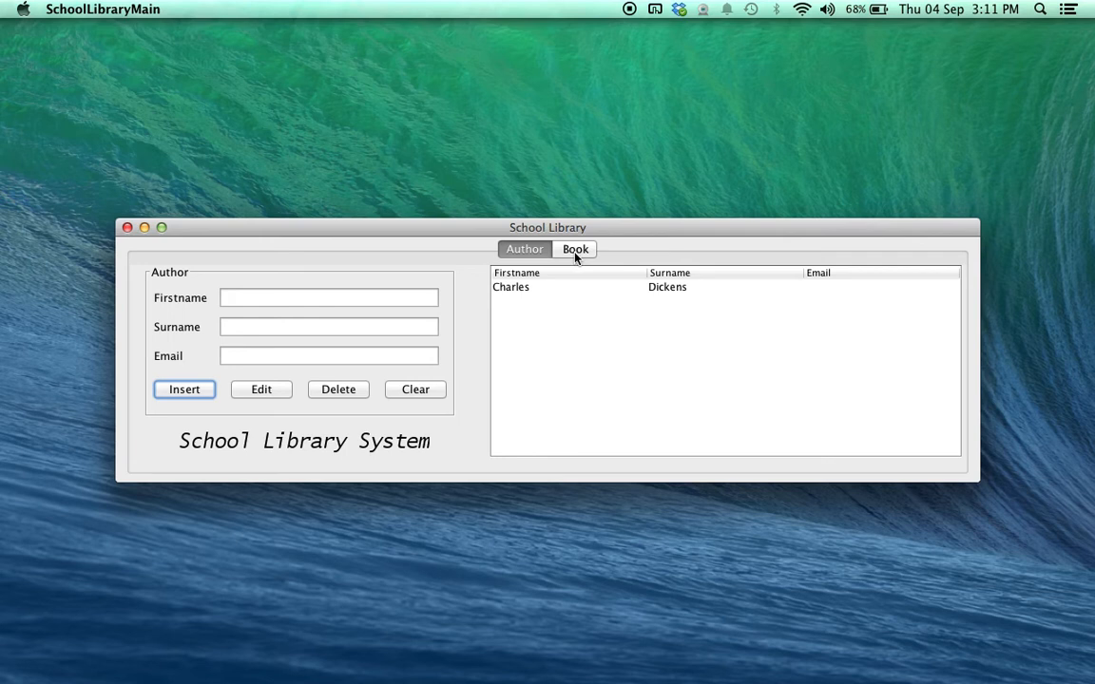
# Insert the book Oliver Twist, edition 3, with Dickens, Charles as author
pyautogui.write('O')
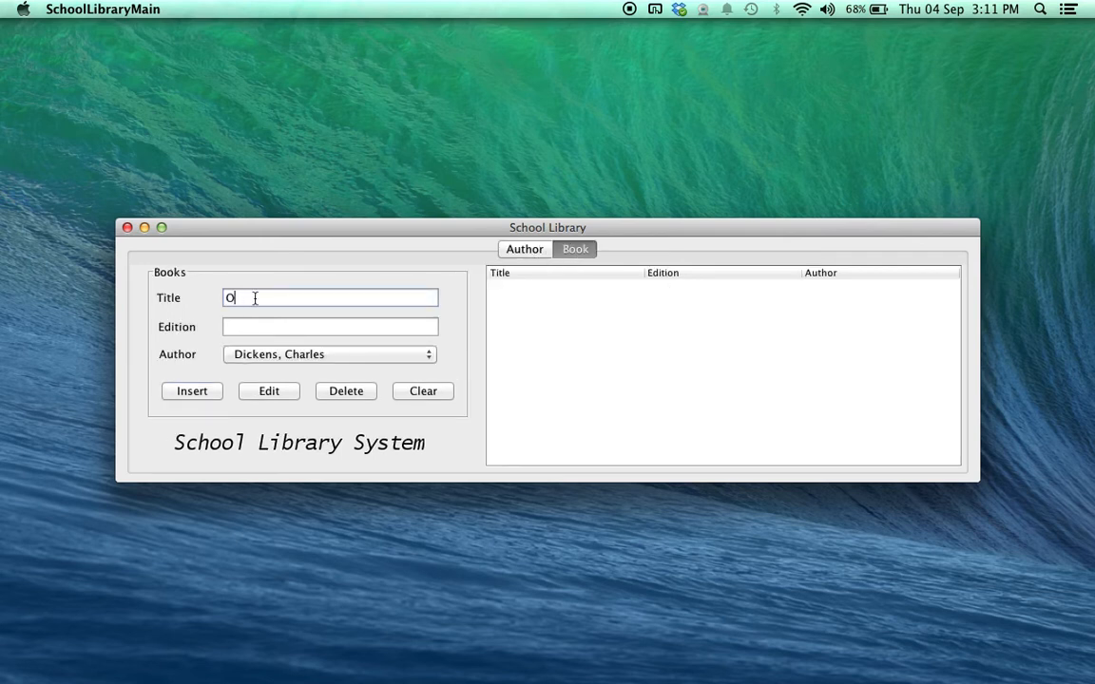
pyautogui.write('liver Twist')
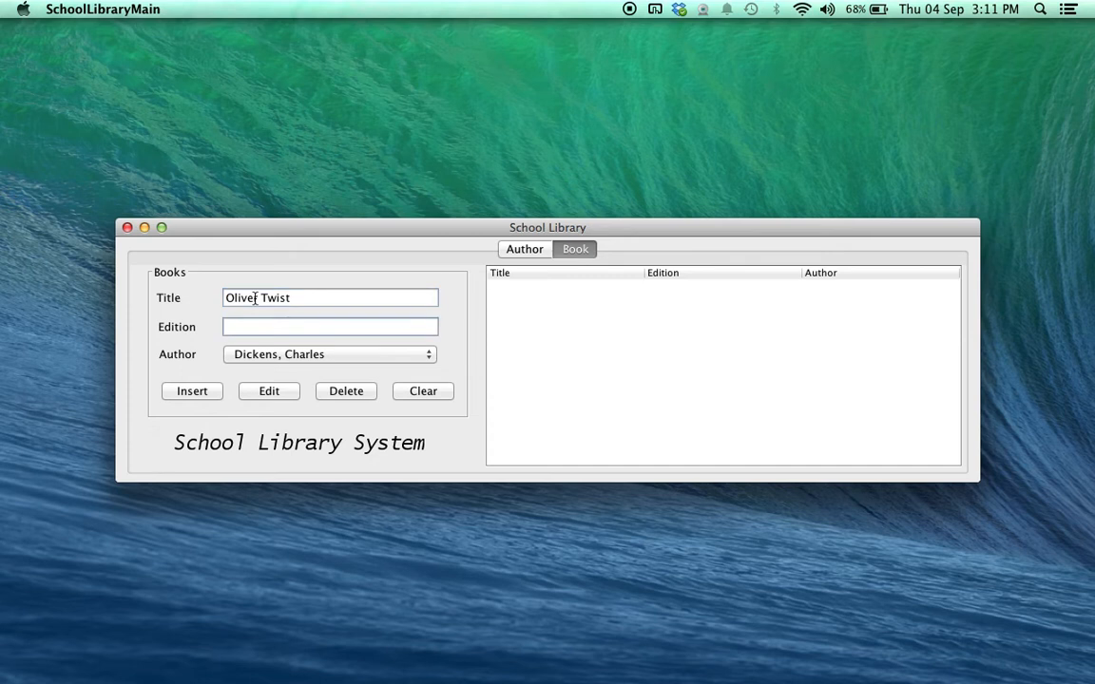
pyautogui.write('3')
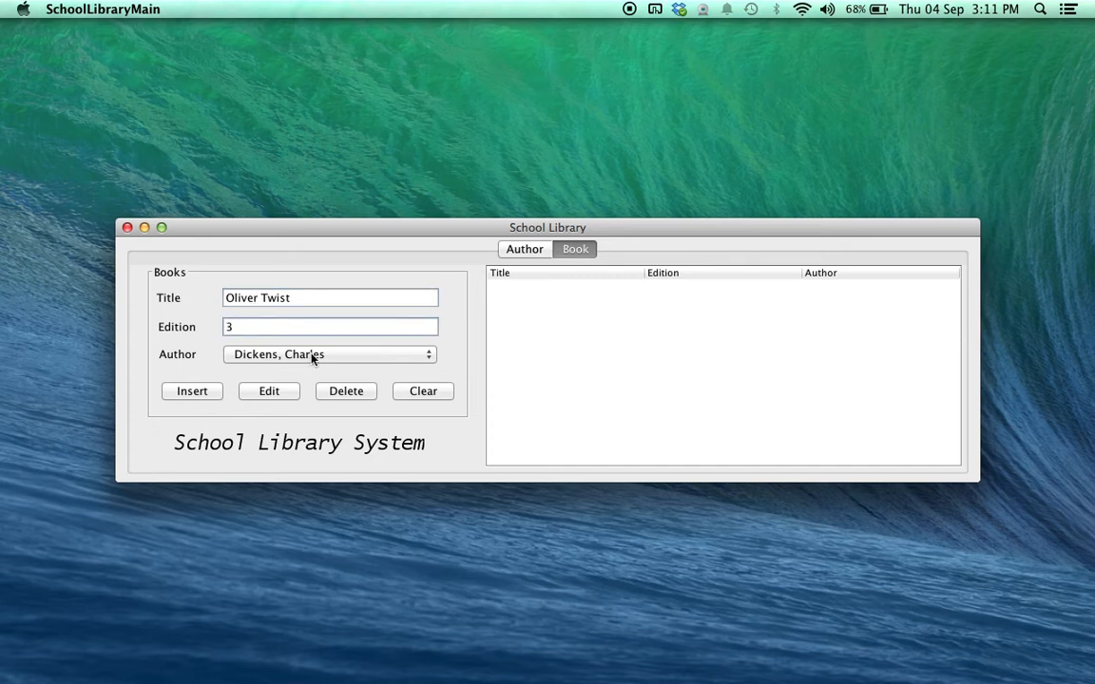
pyautogui.moveTo(357, 357)
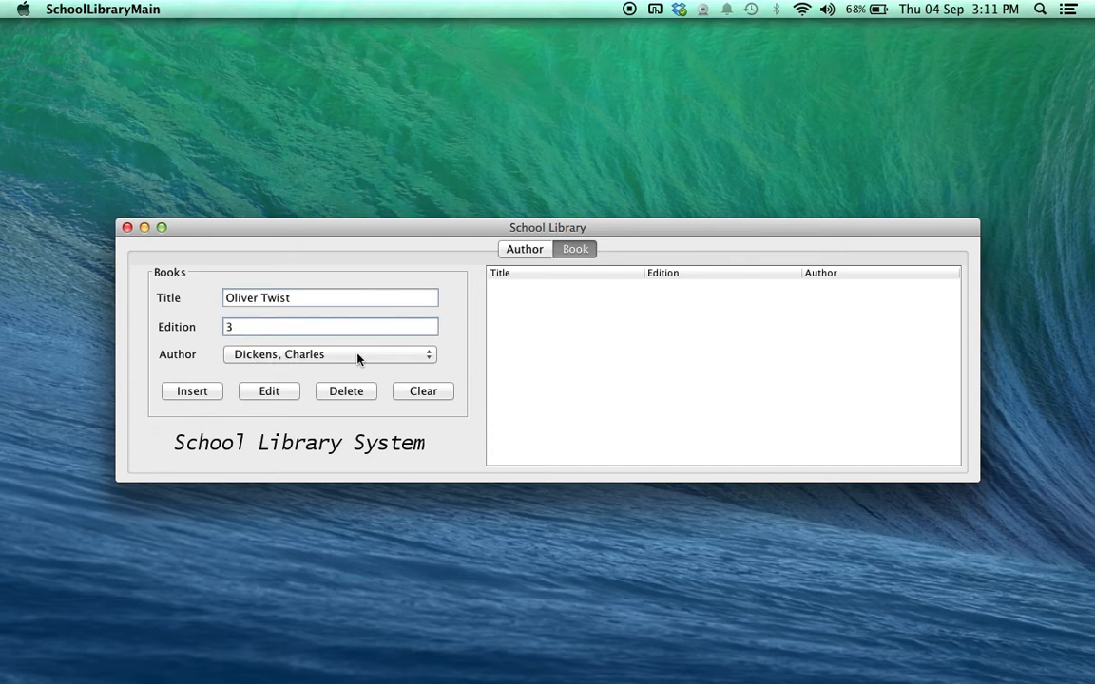
pyautogui.click(329, 353)
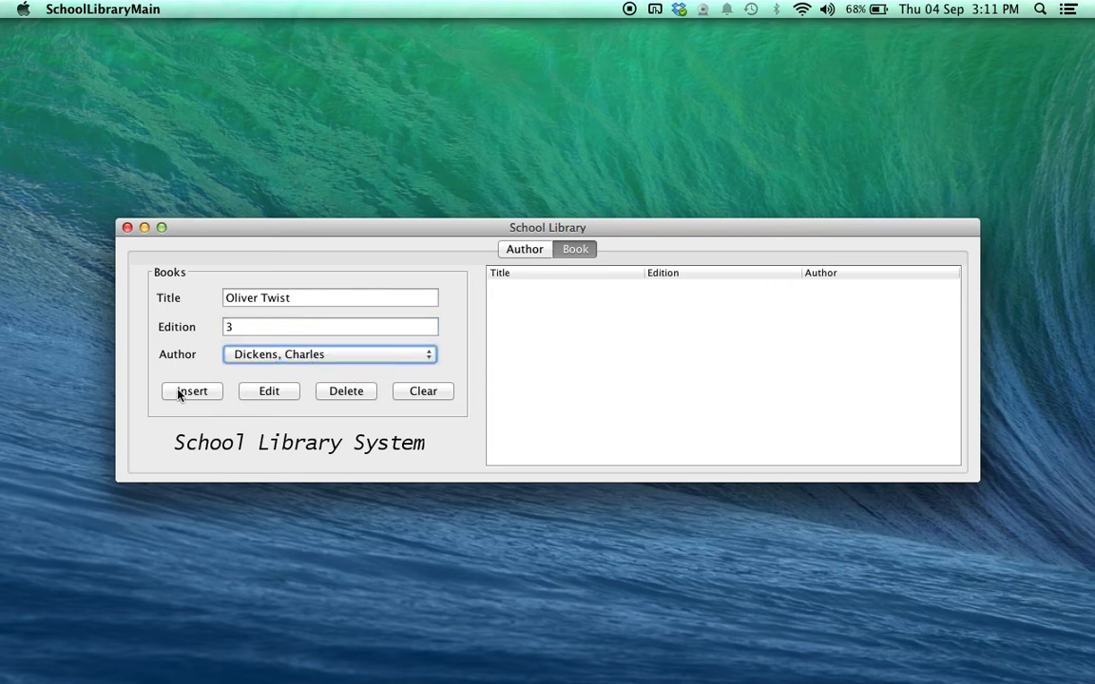
pyautogui.click(190, 391)
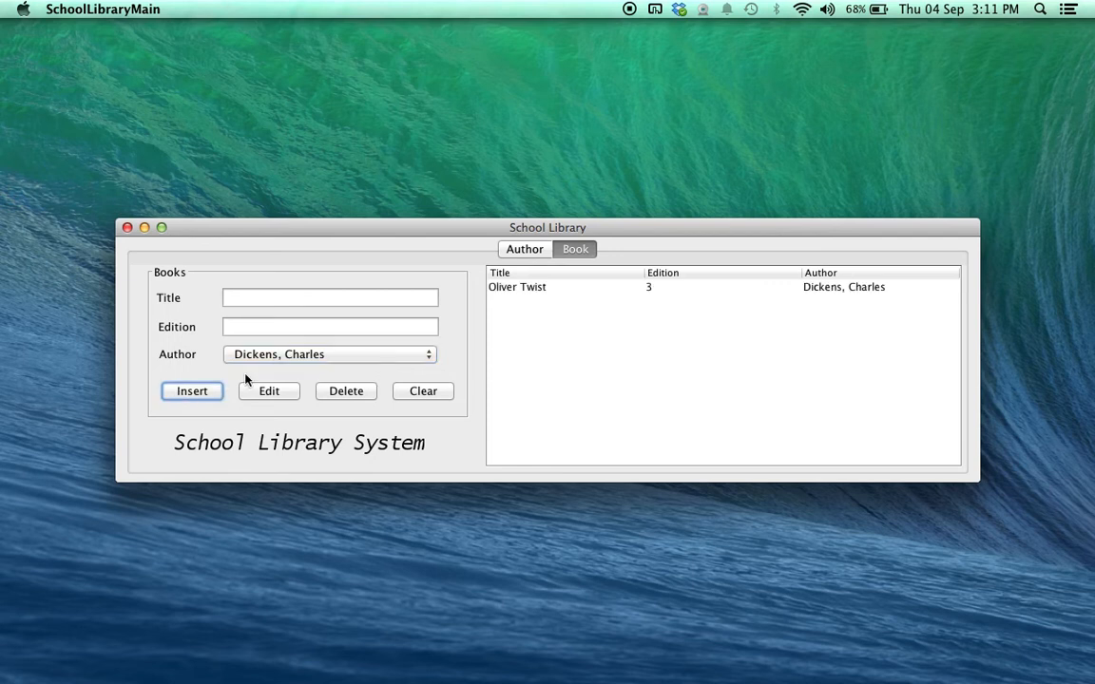
pyautogui.moveTo(827, 318)
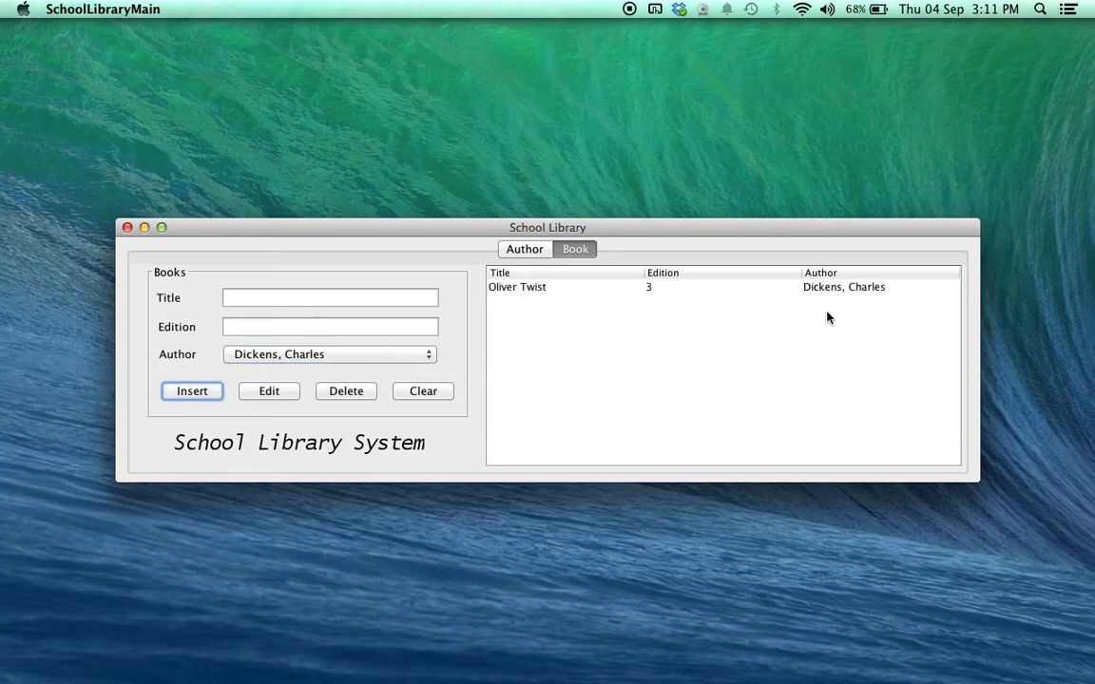
pyautogui.moveTo(764, 342)
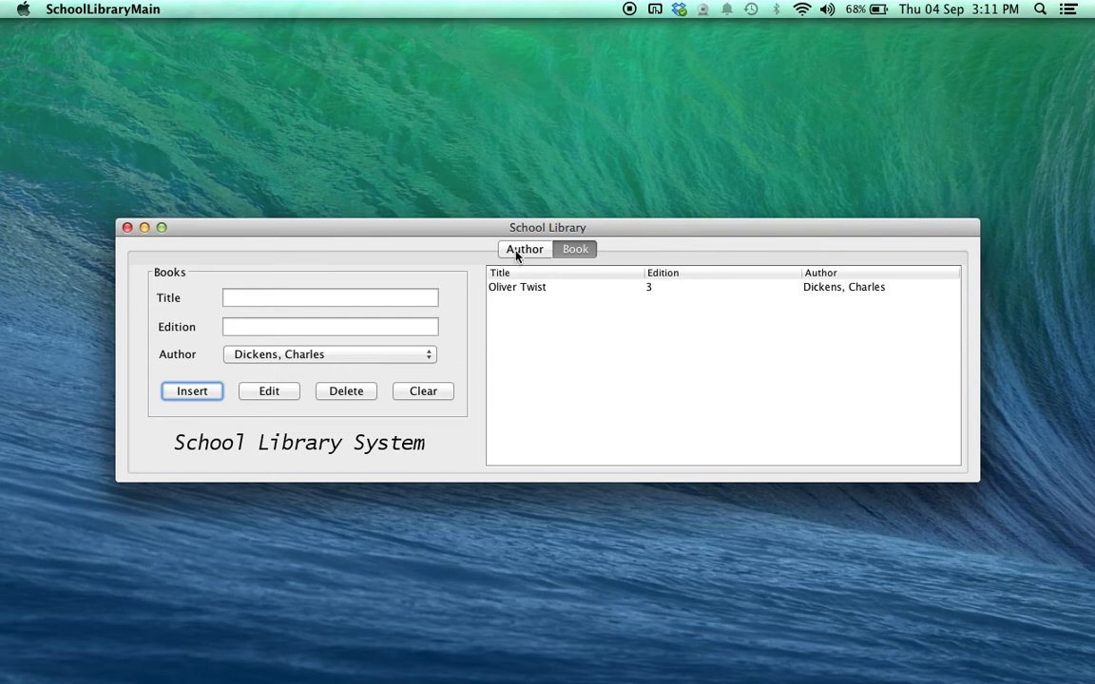
pyautogui.click(524, 247)
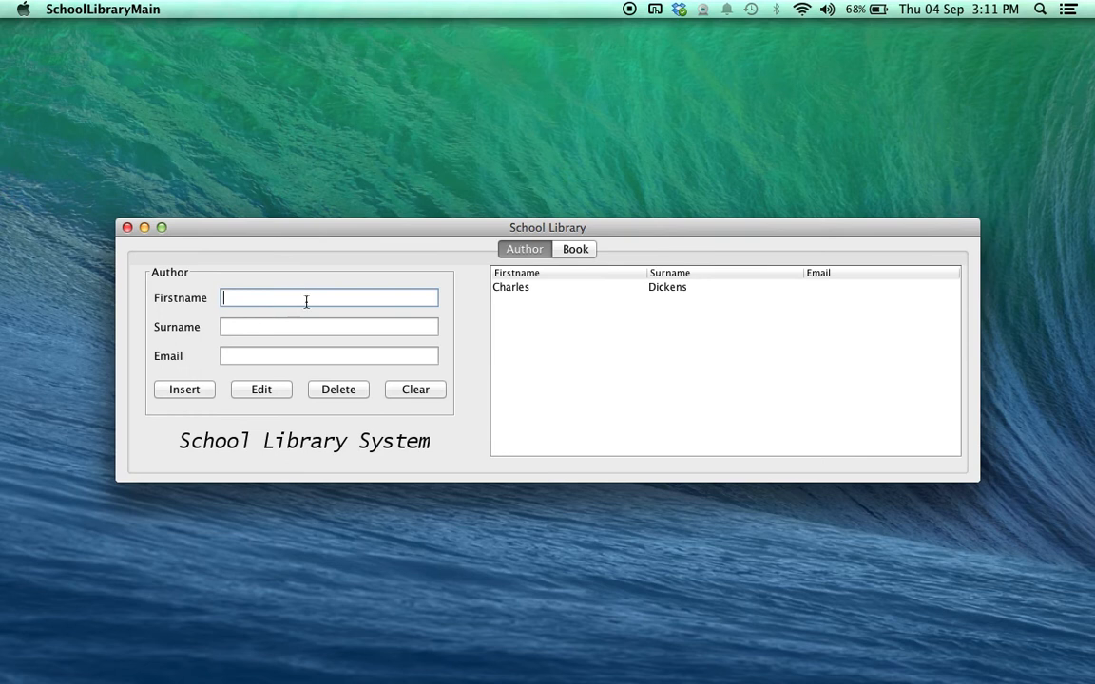
pyautogui.write('St')
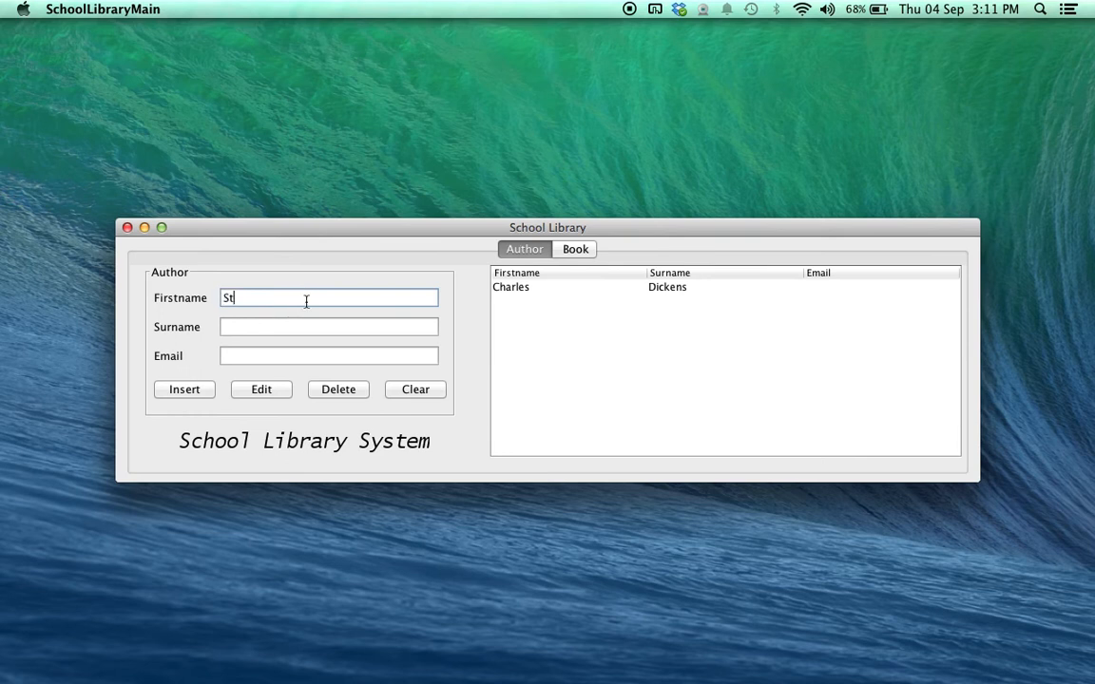
pyautogui.write('ephen')
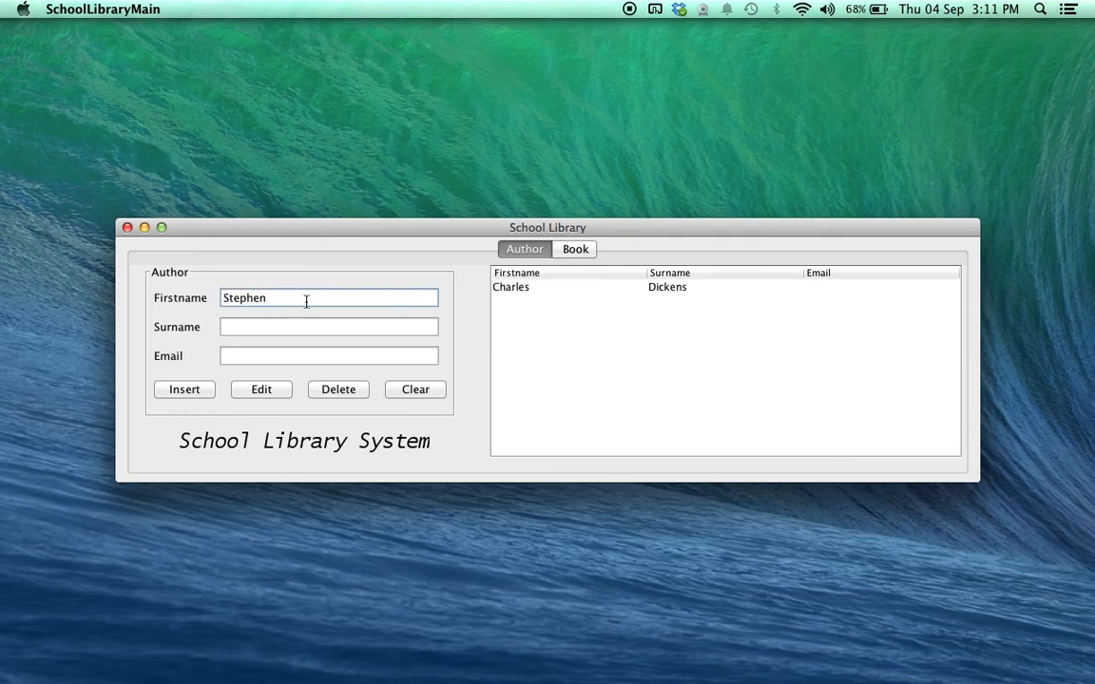
pyautogui.write('Ki')
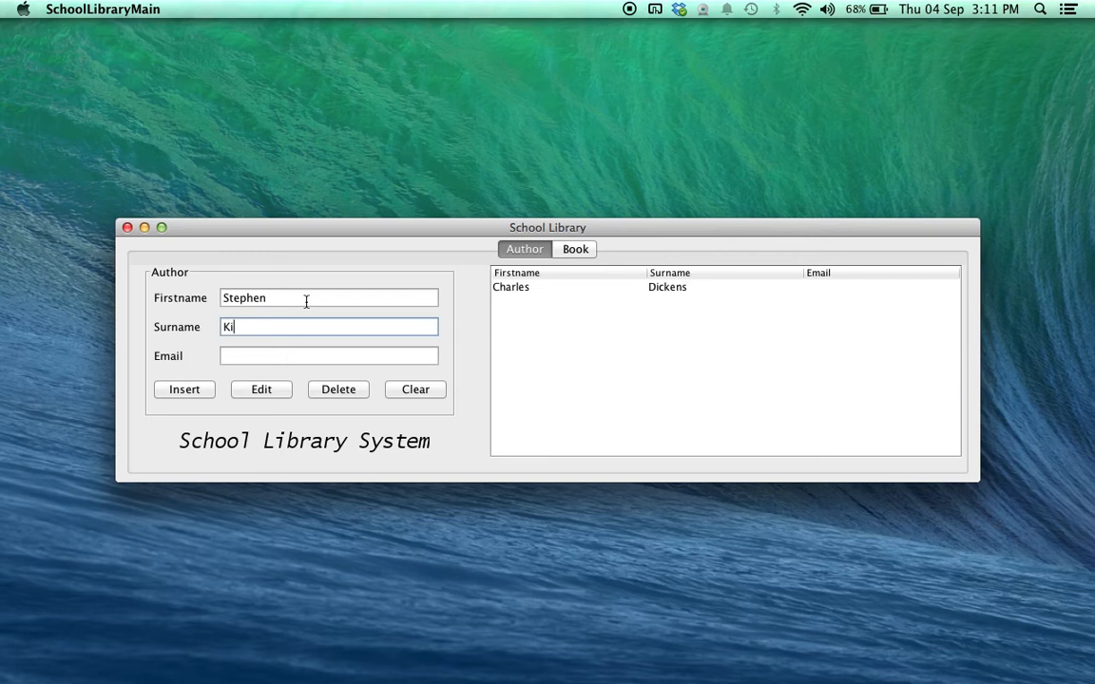
pyautogui.write('s')
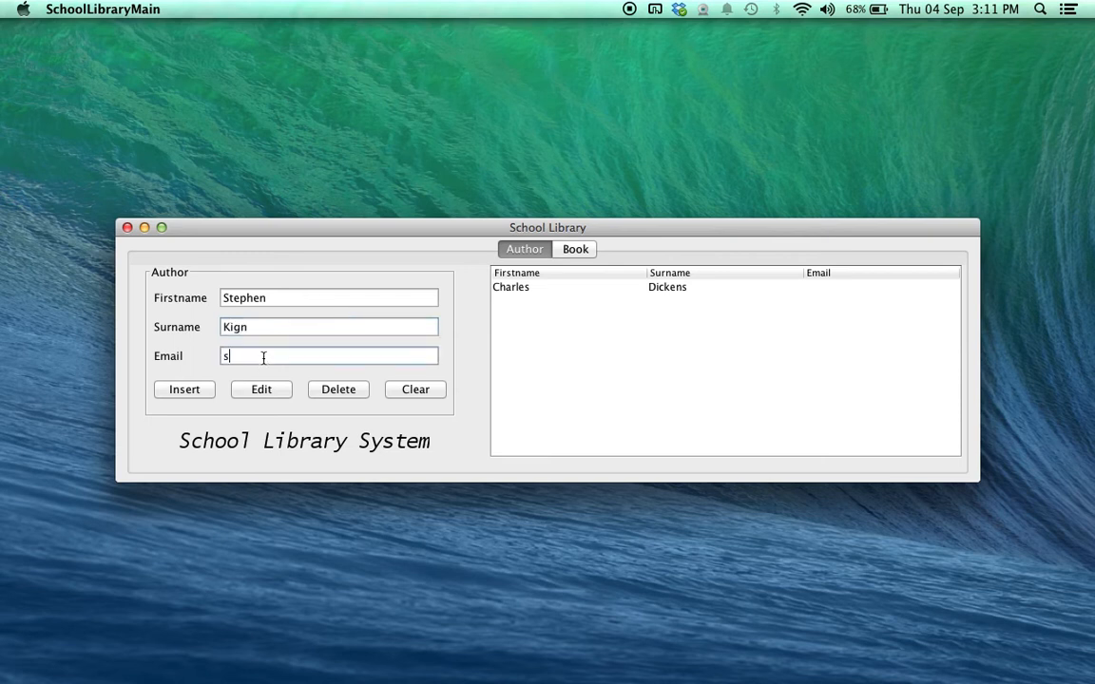
pyautogui.write('k@')
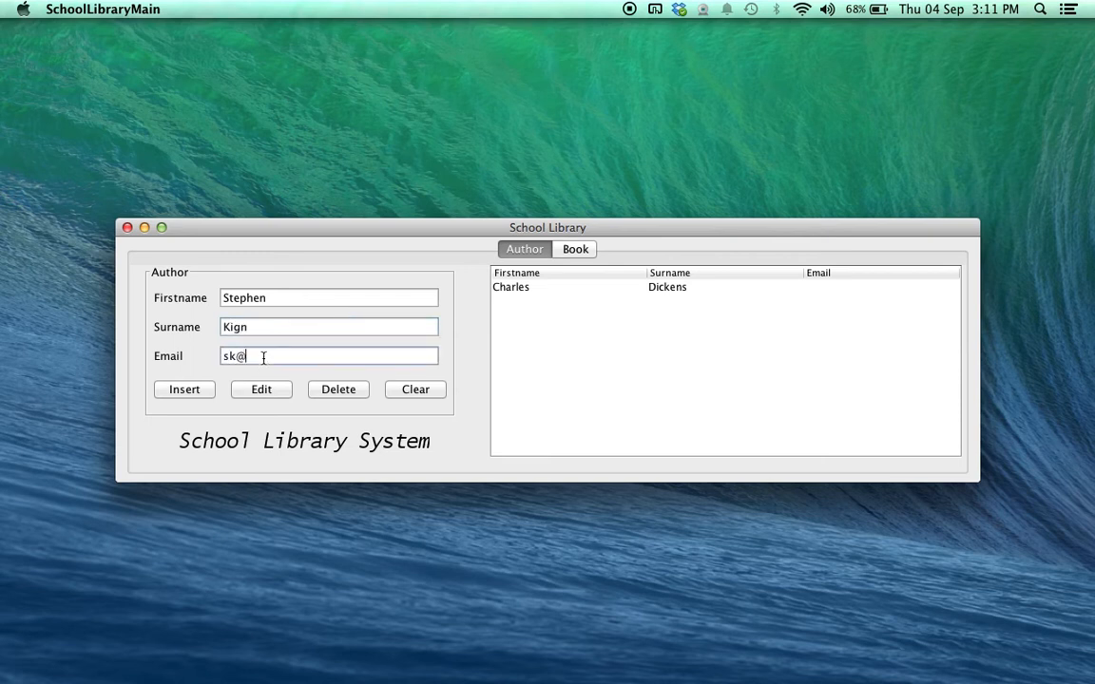
pyautogui.write('asdf.com')
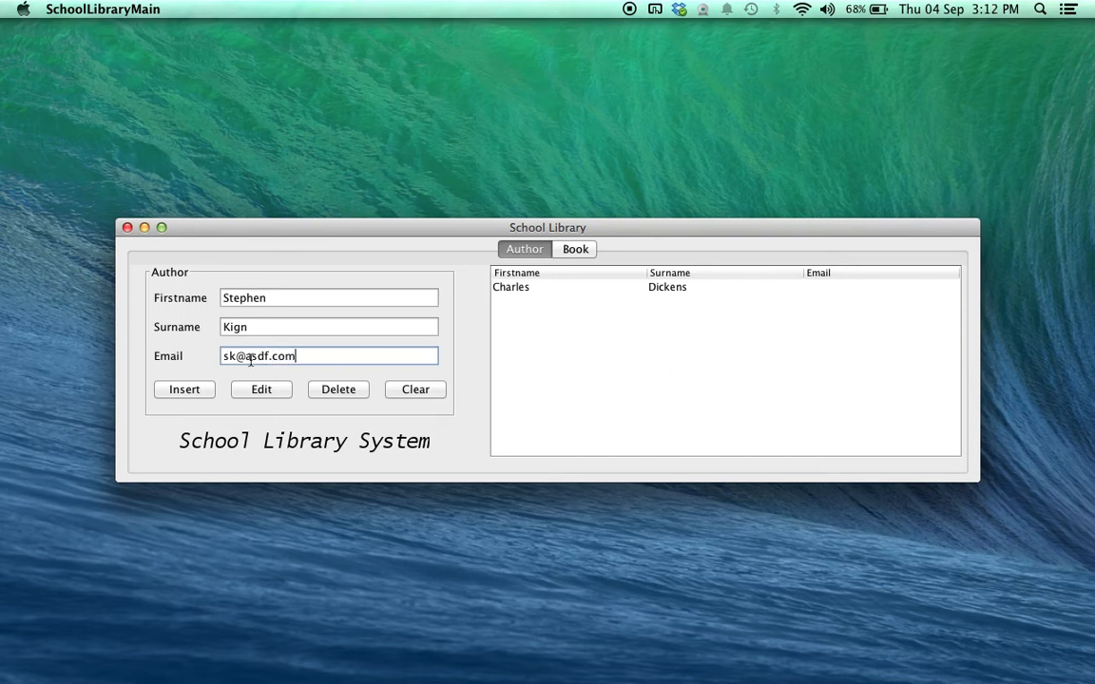
pyautogui.click(182, 390)
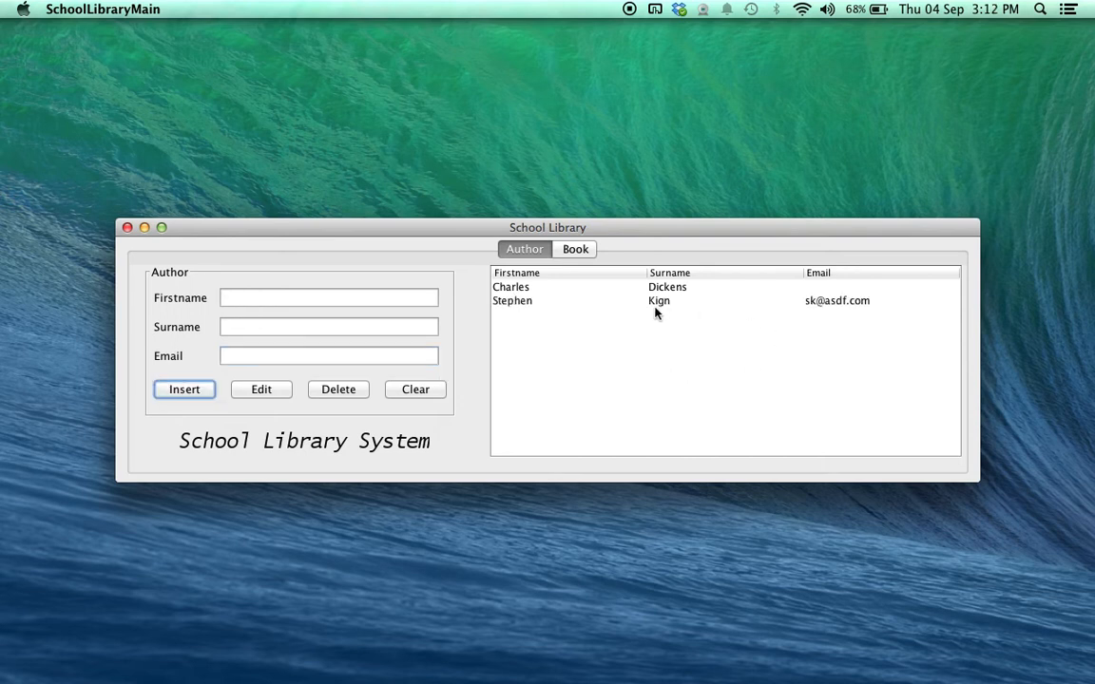
pyautogui.moveTo(624, 331)
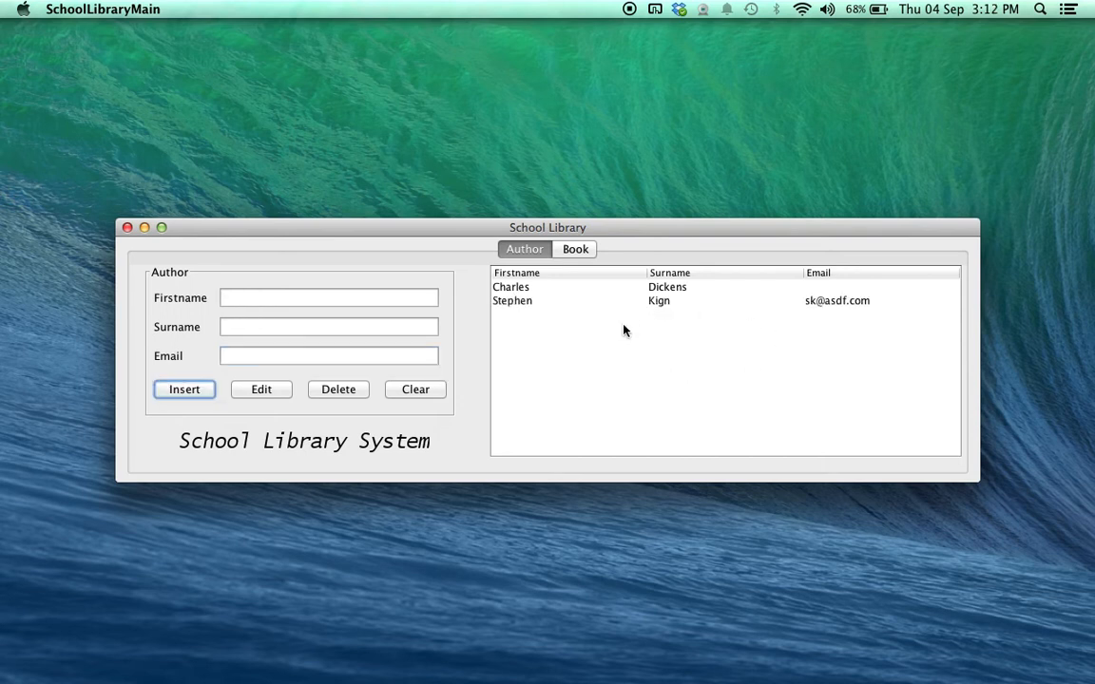
# Edit the Stephen Kign record so the surname reads King, then show the books list
pyautogui.click(658, 300)
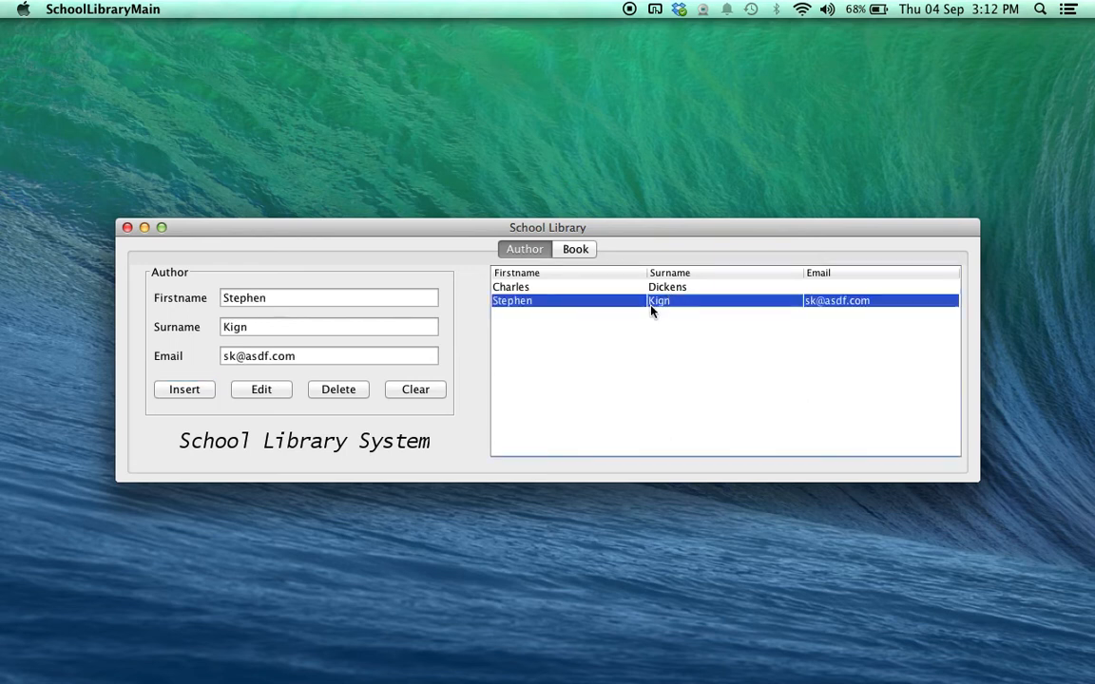
pyautogui.click(570, 285)
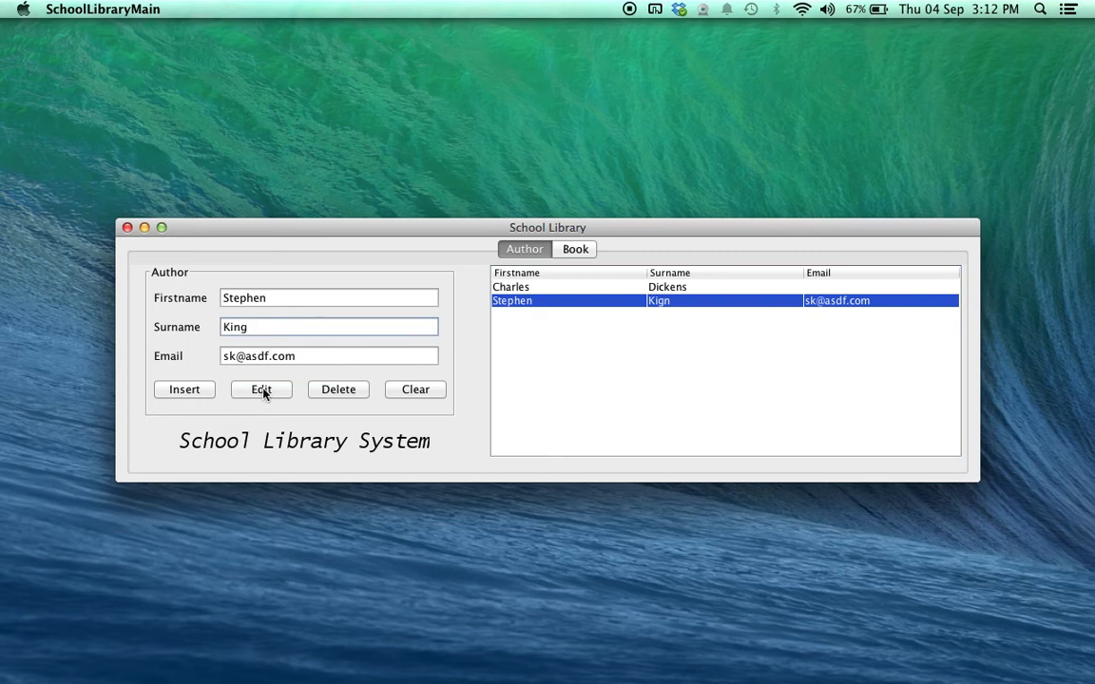
pyautogui.click(260, 387)
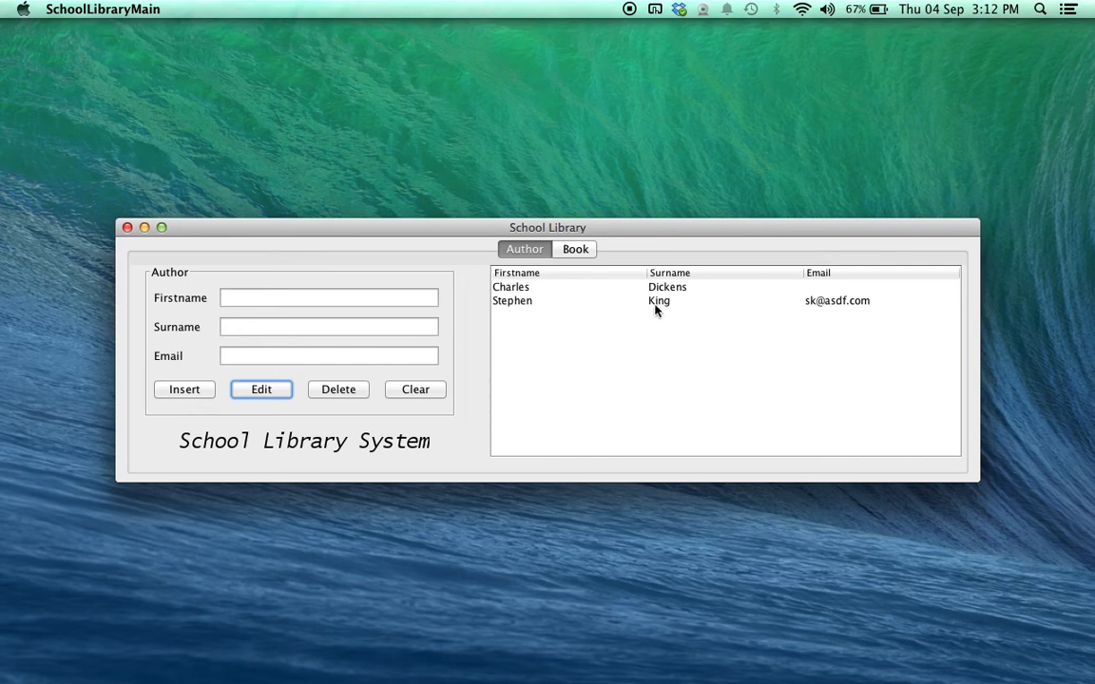
pyautogui.moveTo(663, 312)
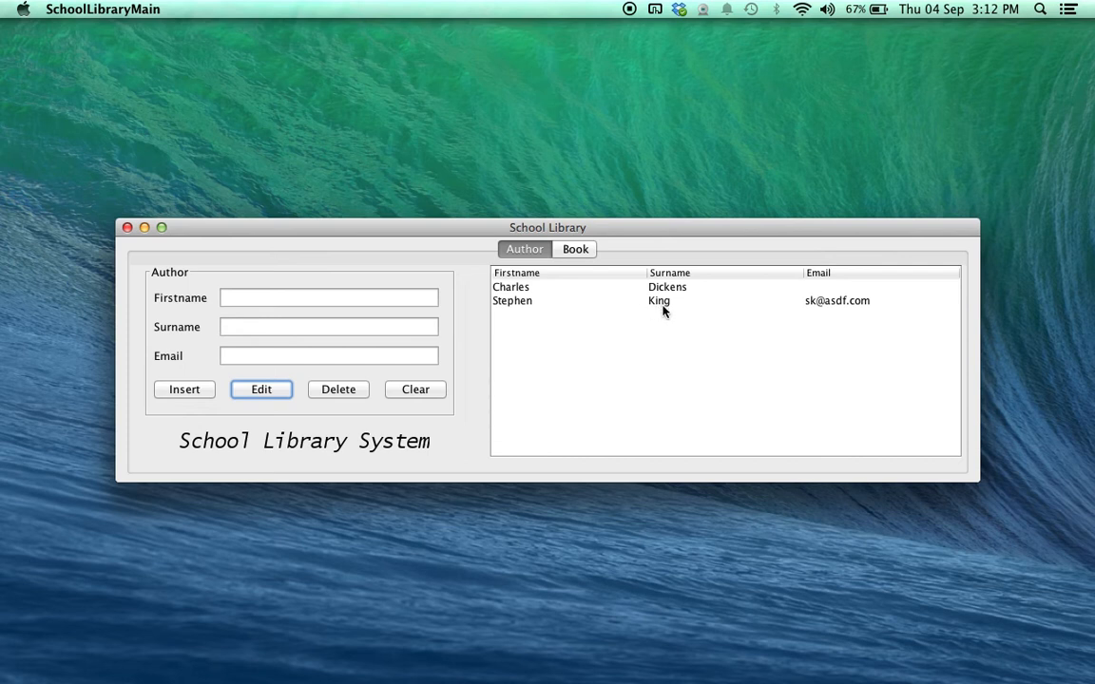
pyautogui.click(574, 249)
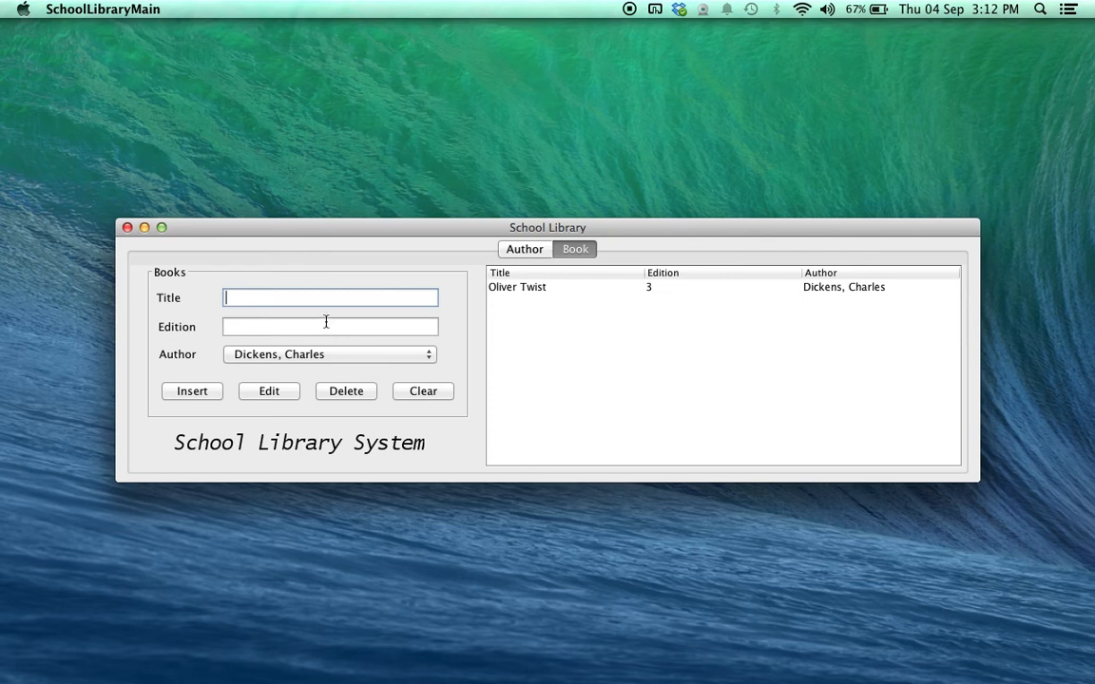
# Insert the book IT, edition 2, by King, Stephen, then return to the authors
pyautogui.write('IT')
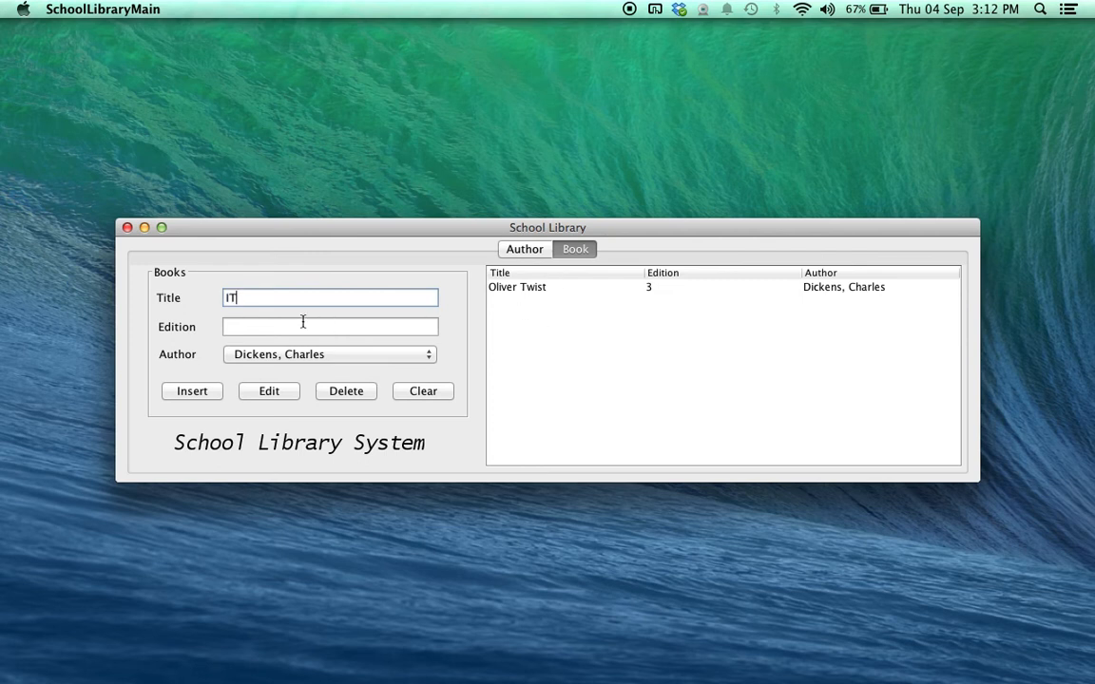
pyautogui.click(330, 326)
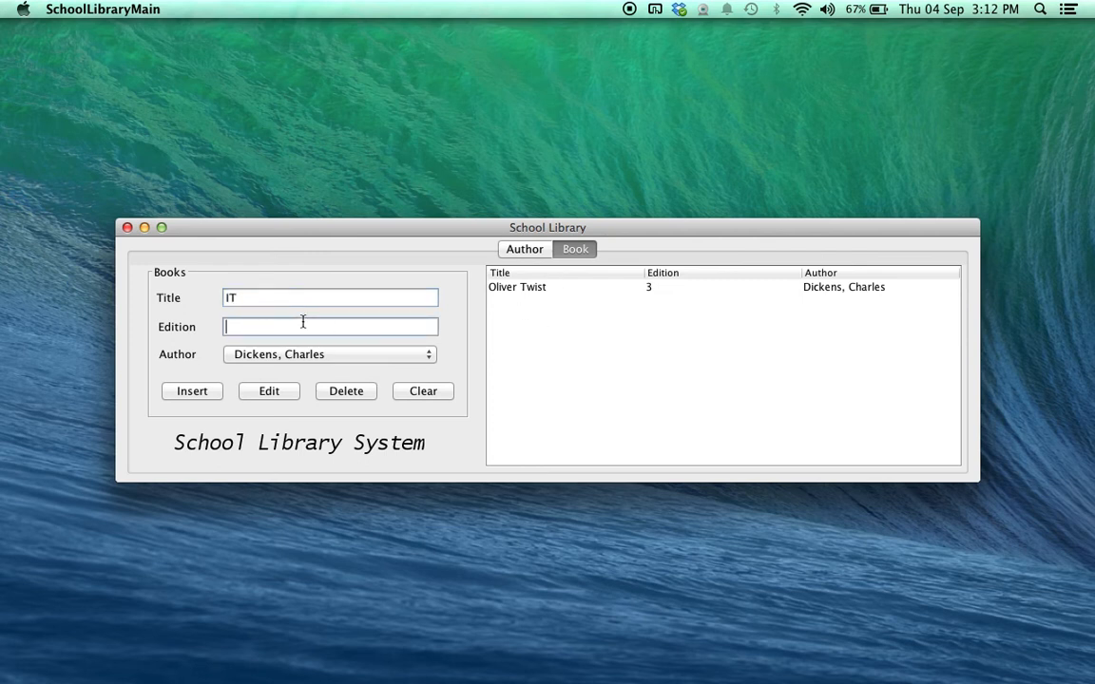
pyautogui.write('2')
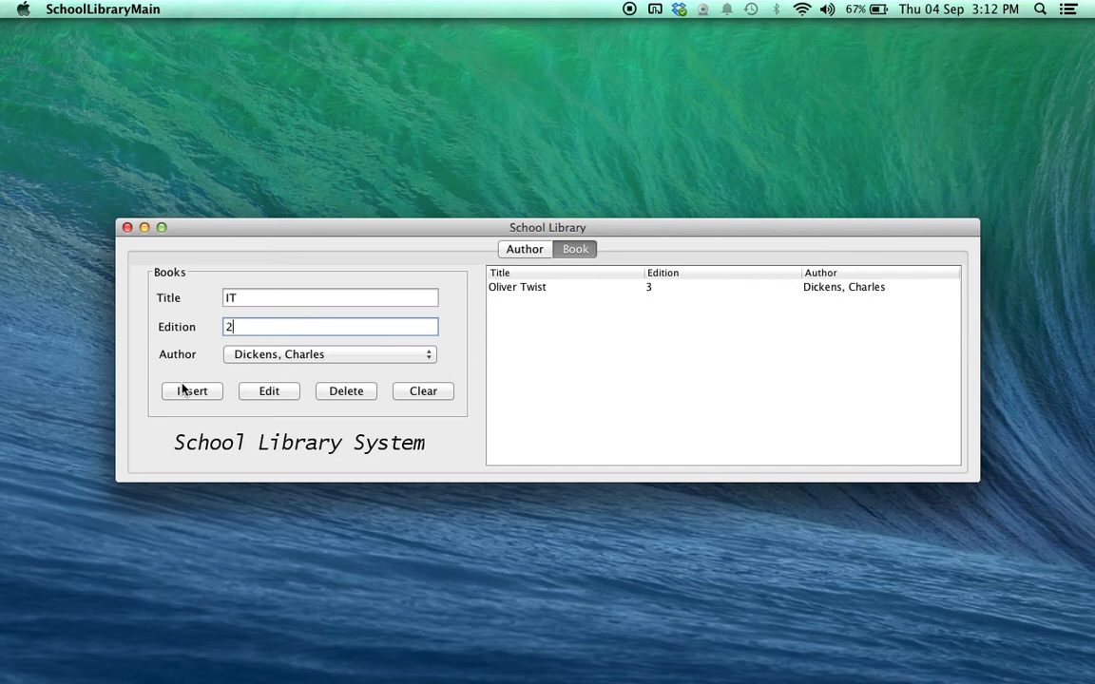
pyautogui.click(329, 354)
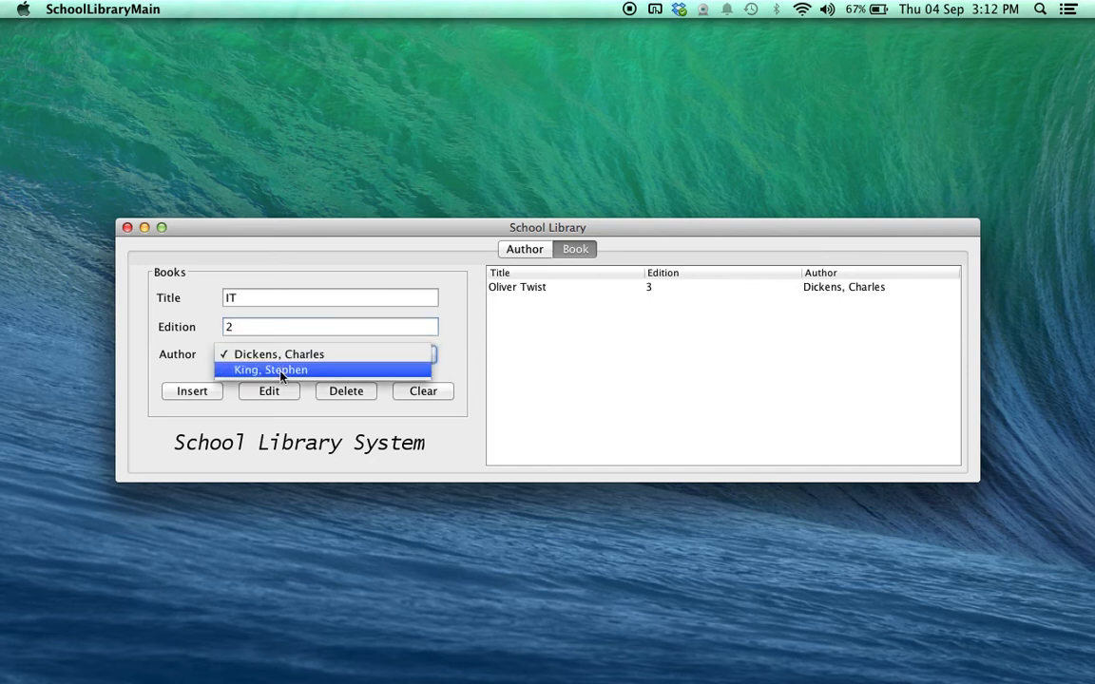
pyautogui.click(190, 392)
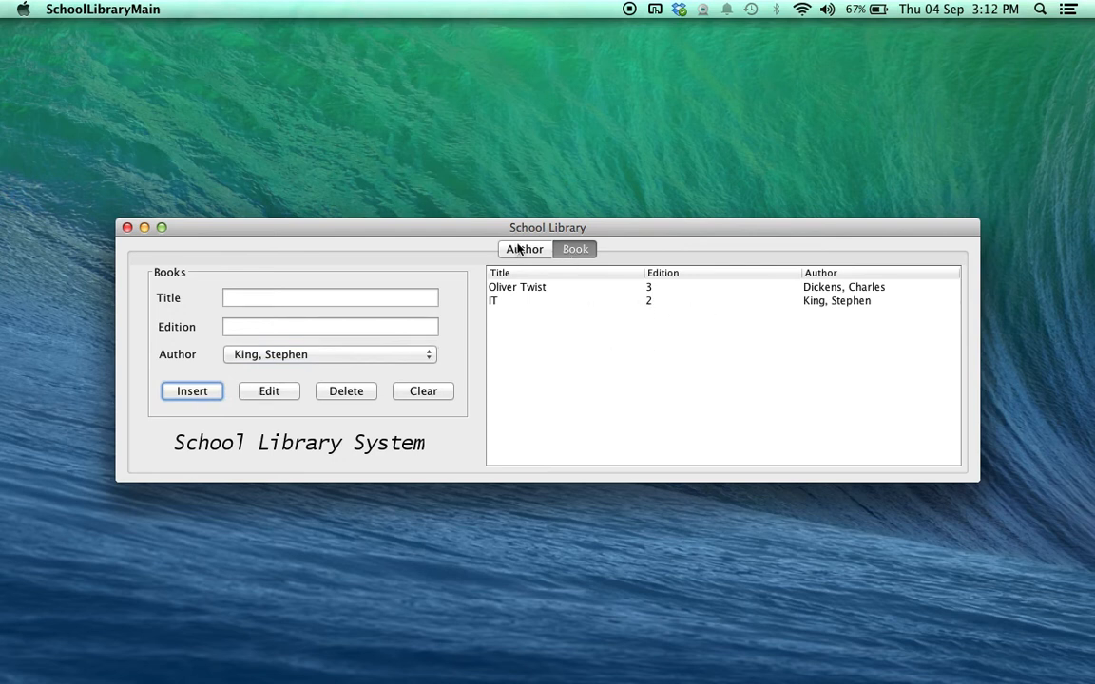
pyautogui.click(524, 249)
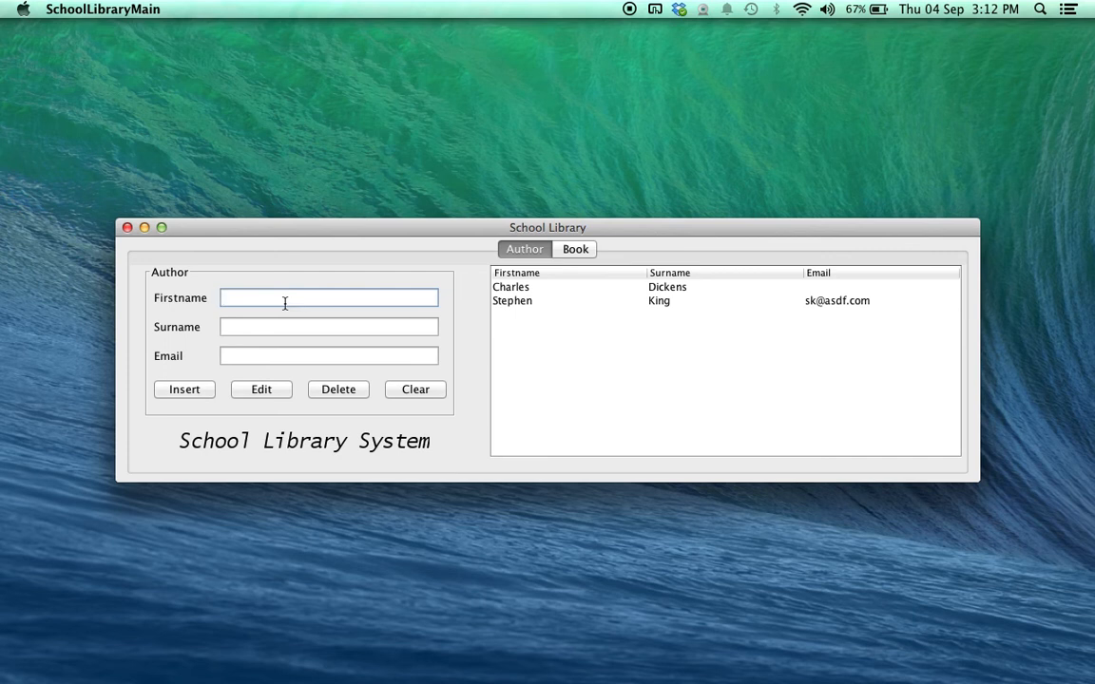
pyautogui.moveTo(259, 299)
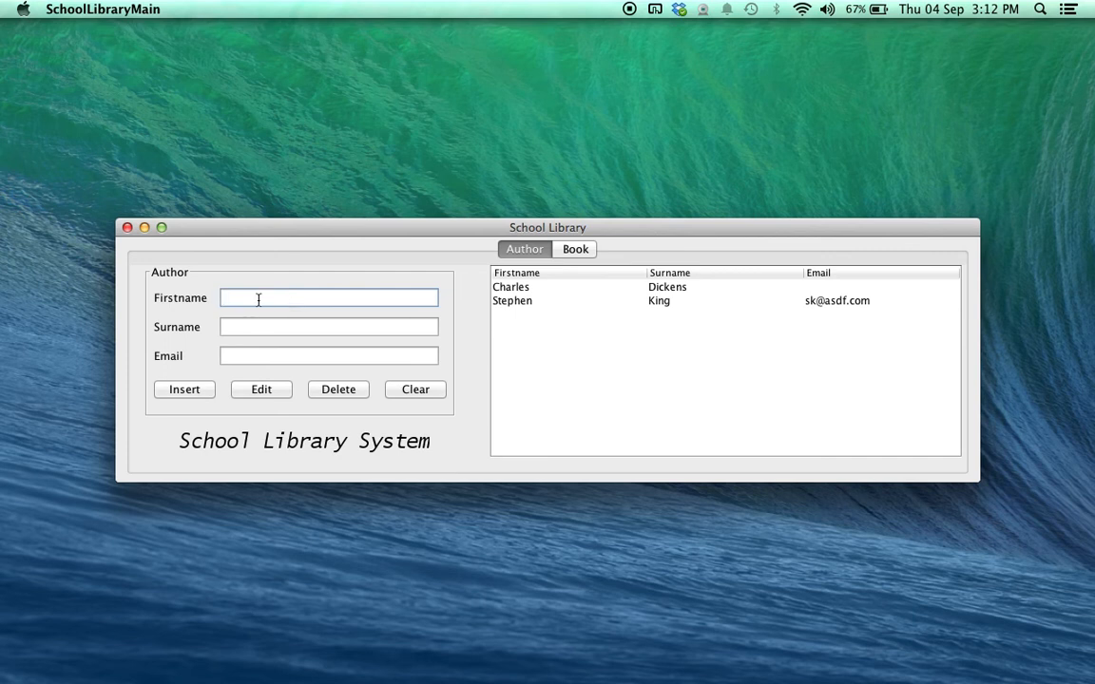
# Insert author Mark Twain with no email, then show the books list
pyautogui.write('Mark')
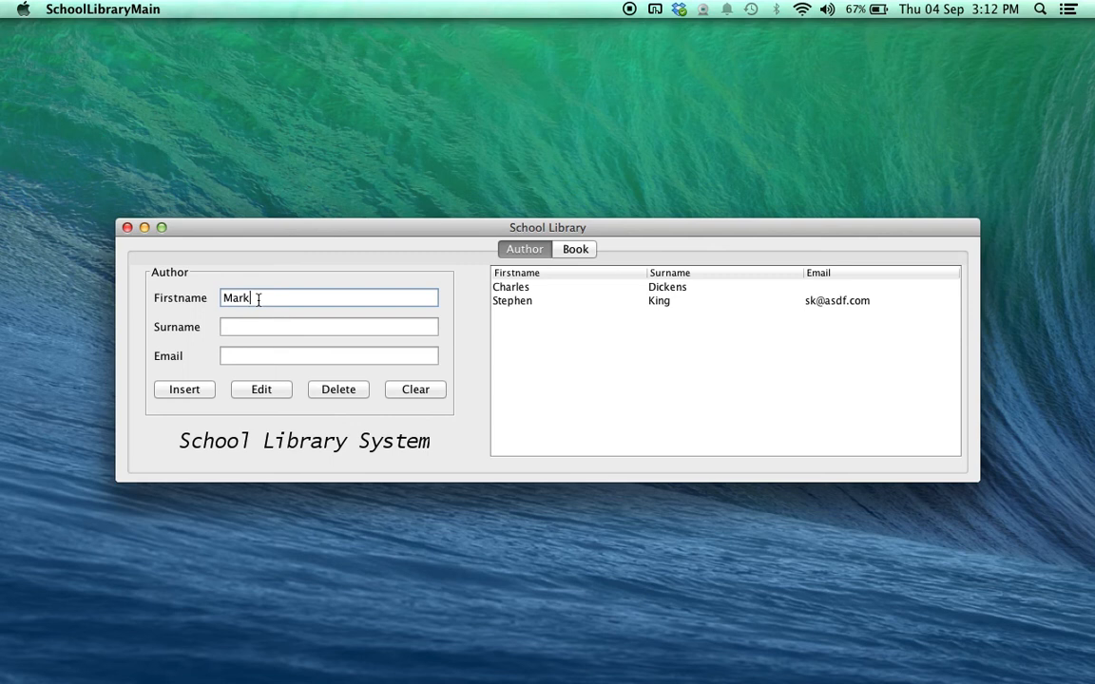
pyautogui.write('Twain')
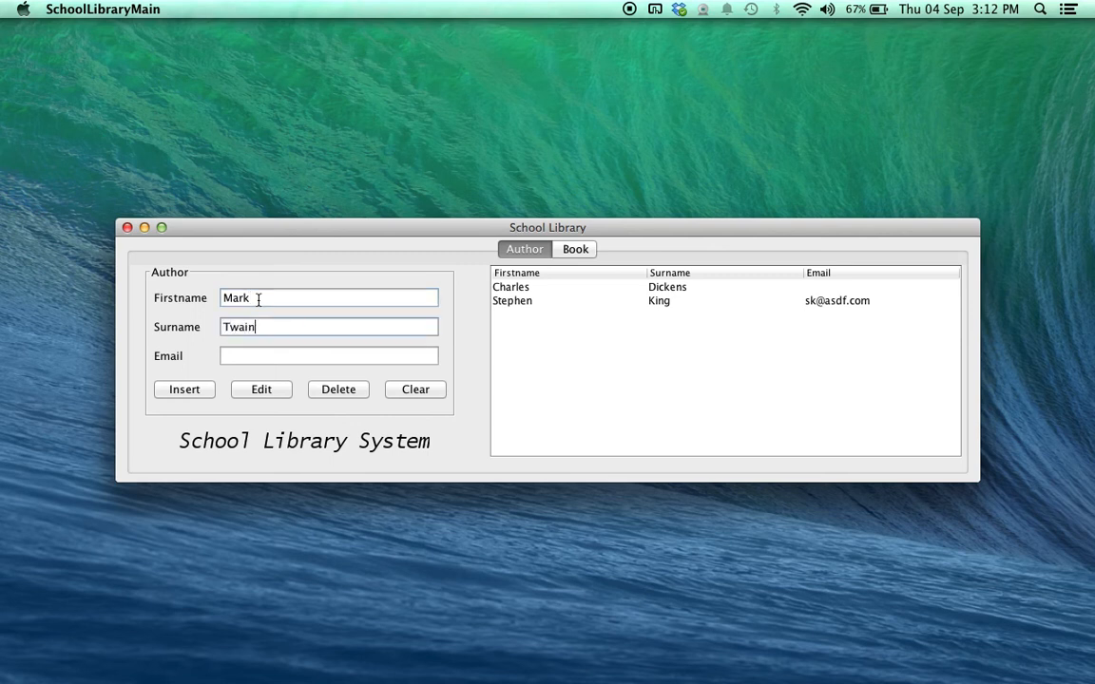
pyautogui.click(183, 387)
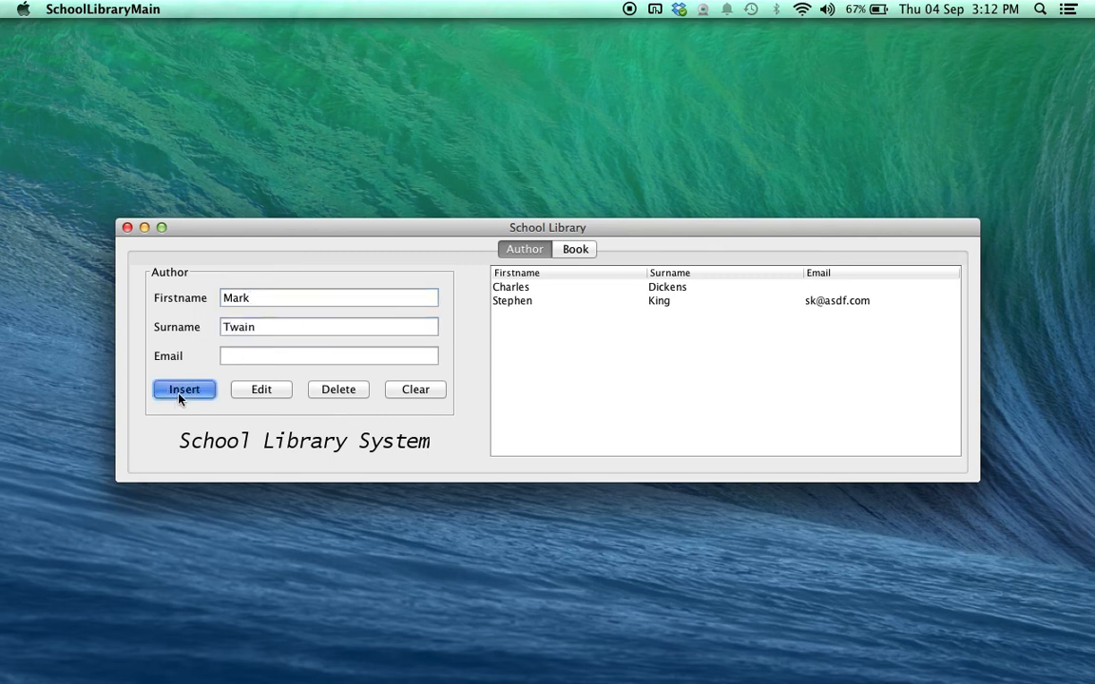
pyautogui.click(182, 389)
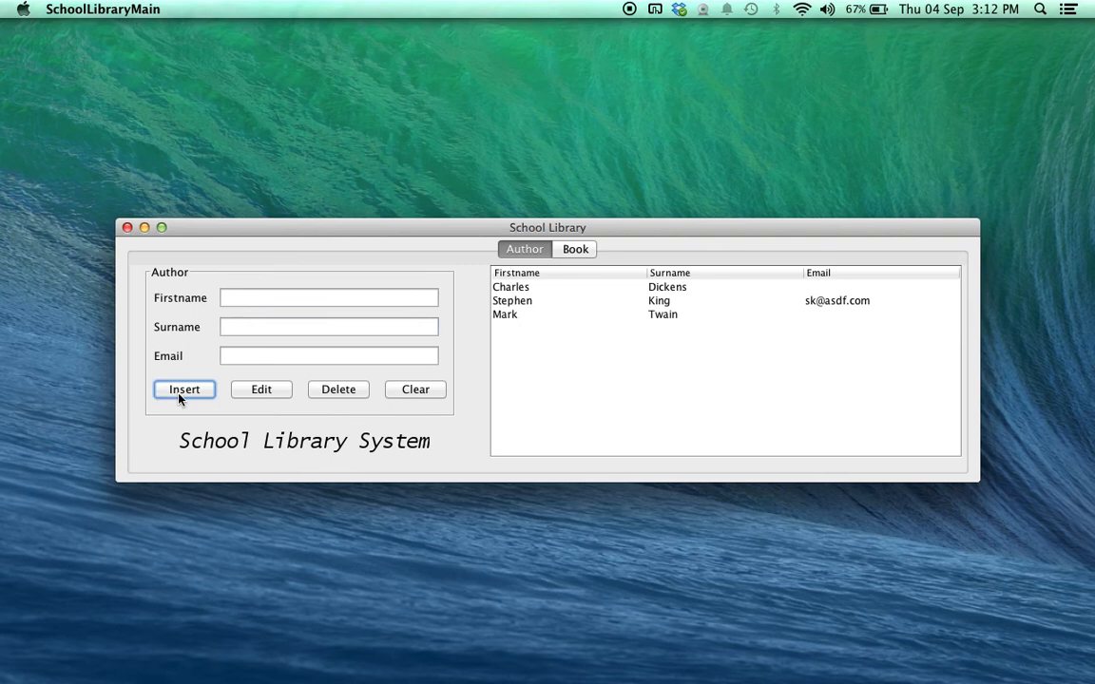
pyautogui.moveTo(260, 398)
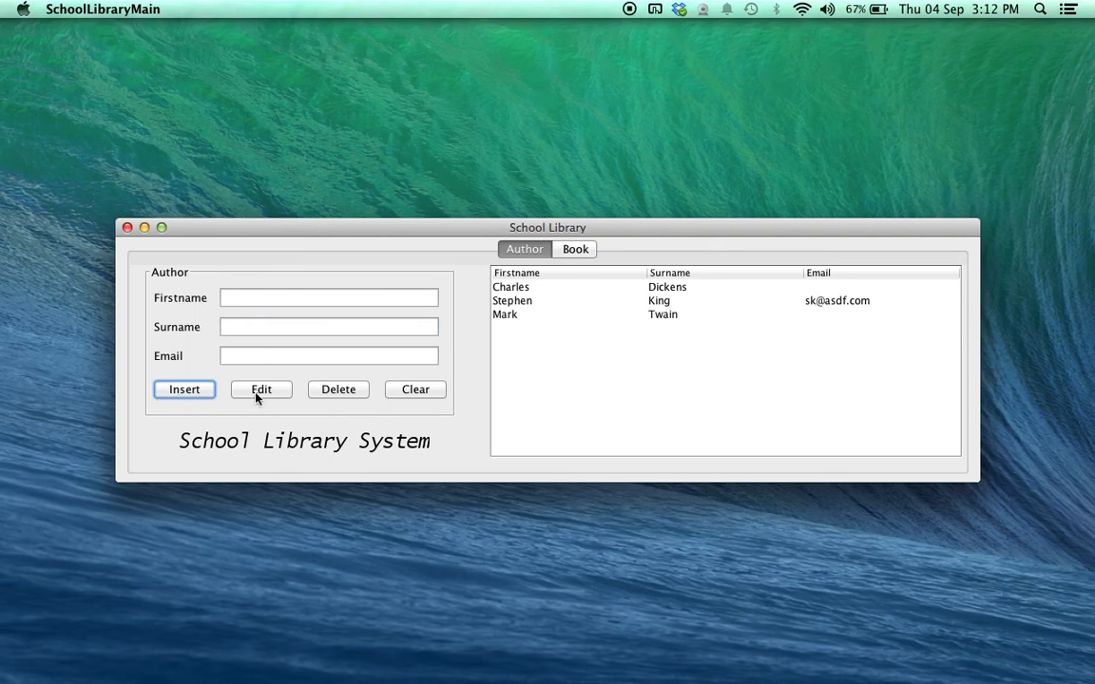
pyautogui.click(574, 249)
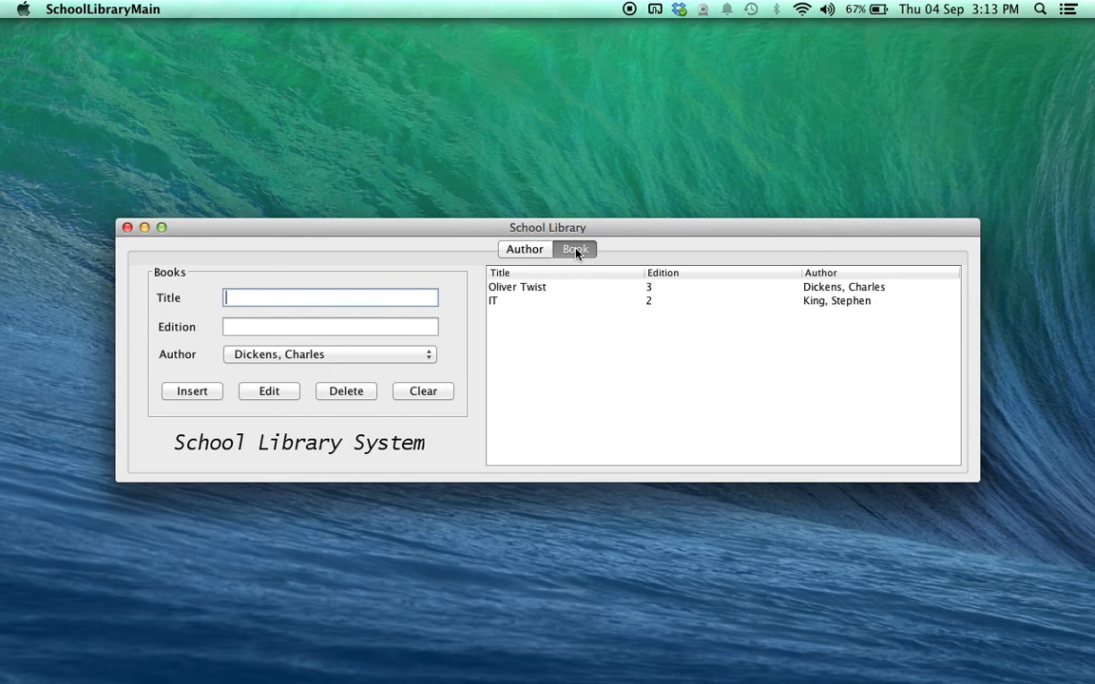
pyautogui.moveTo(834, 300)
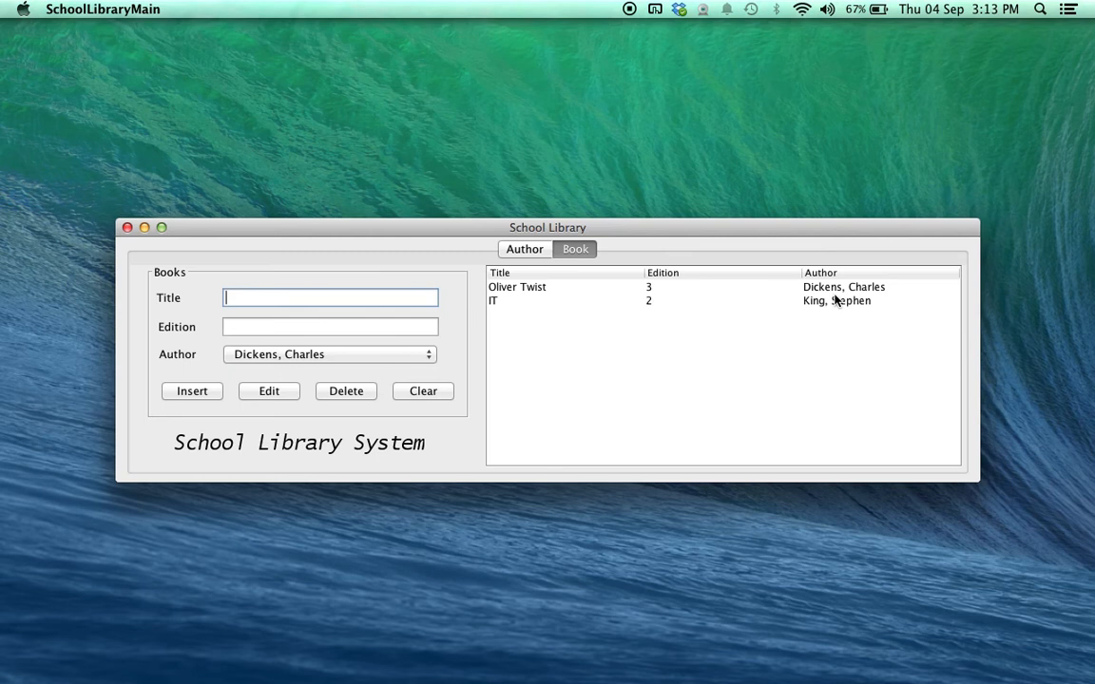
pyautogui.moveTo(548, 296)
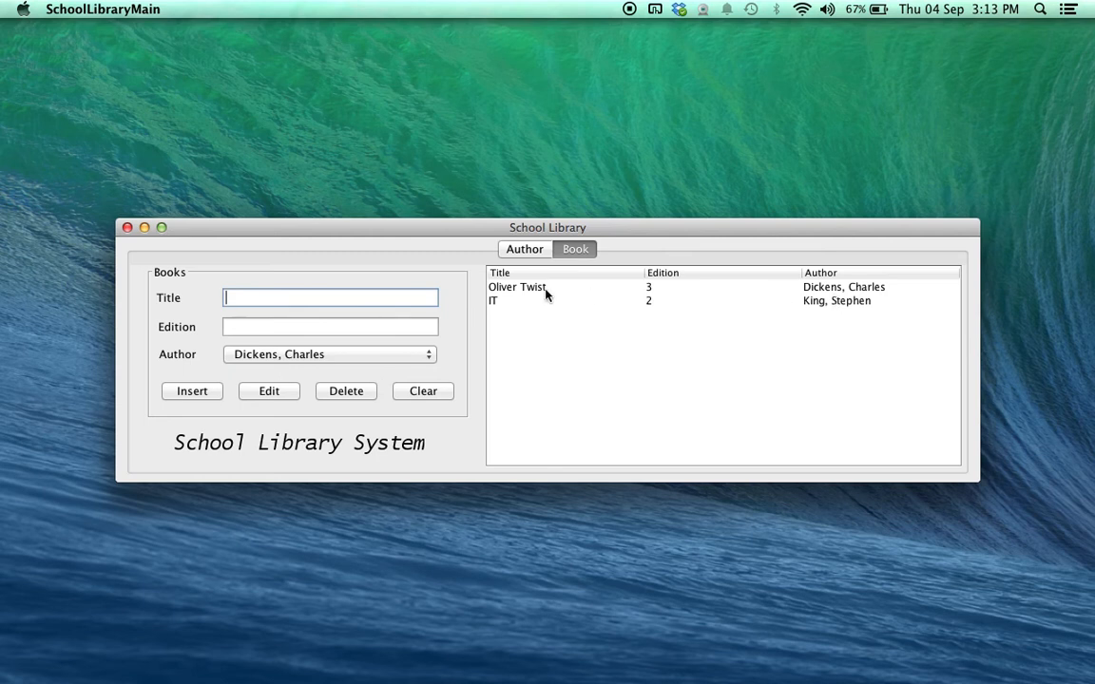
# Select the IT book row and delete it, leaving only Oliver Twist
pyautogui.click(542, 300)
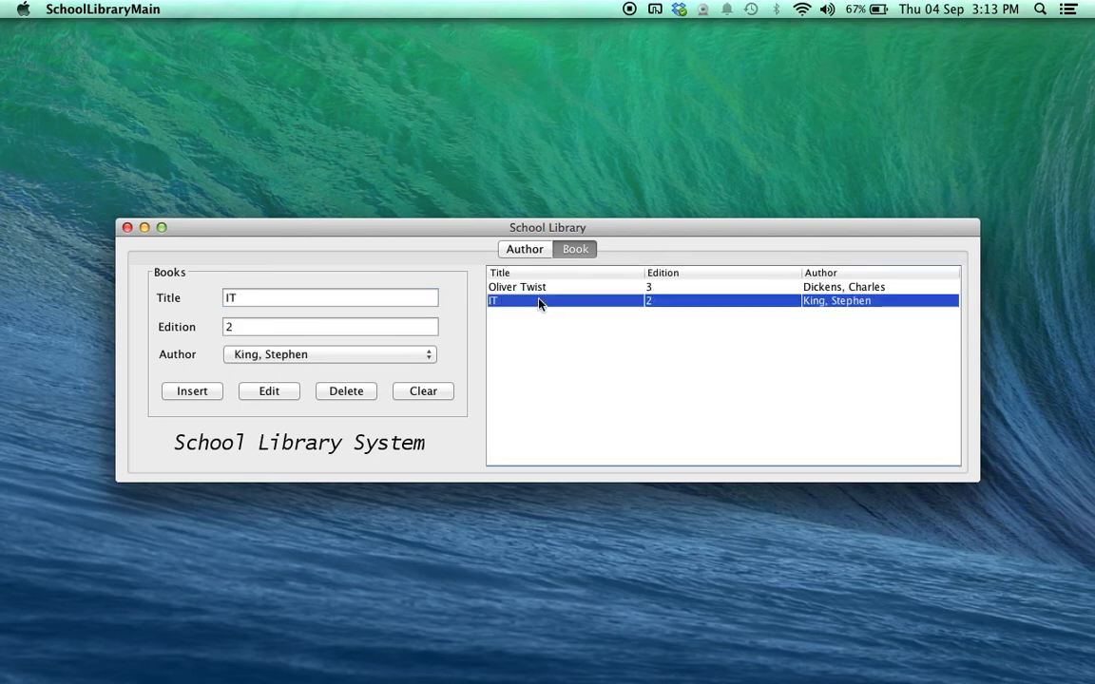
pyautogui.click(346, 392)
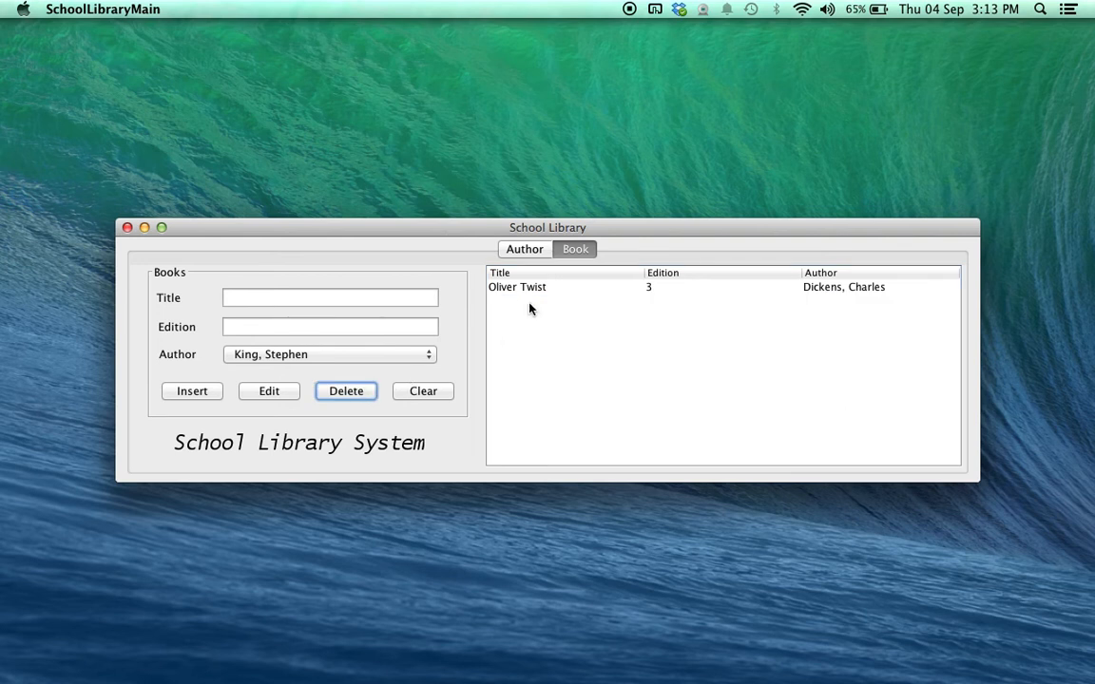
# Toggle between the Author and Book lists to compare Oliver Twist against its author
pyautogui.click(525, 249)
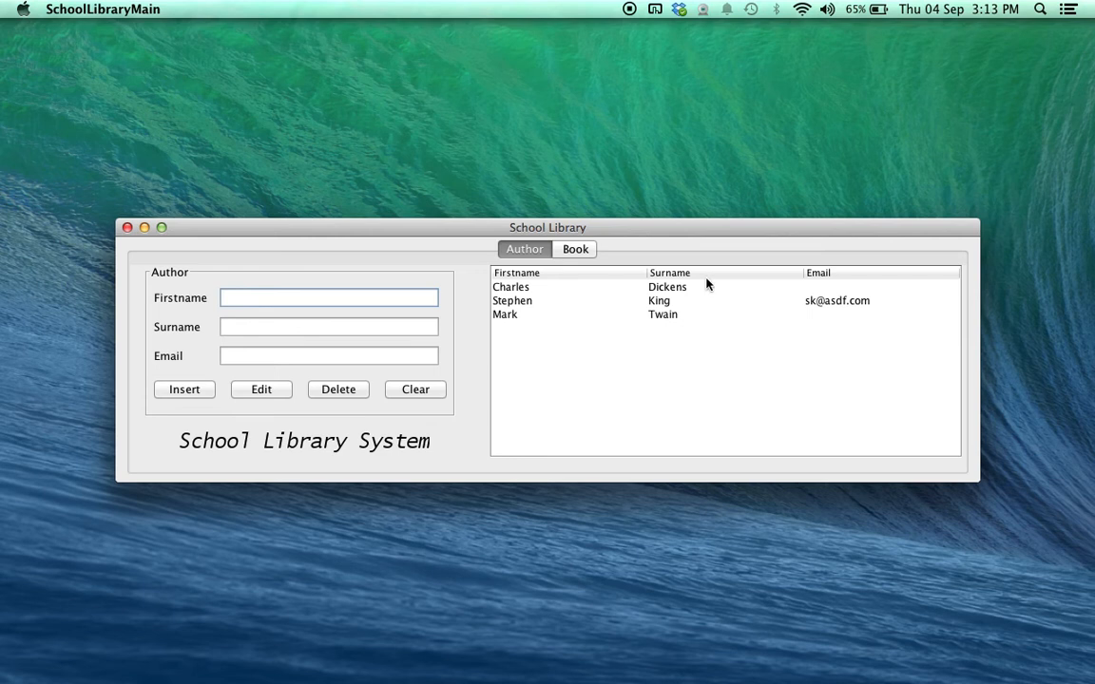
pyautogui.moveTo(547, 297)
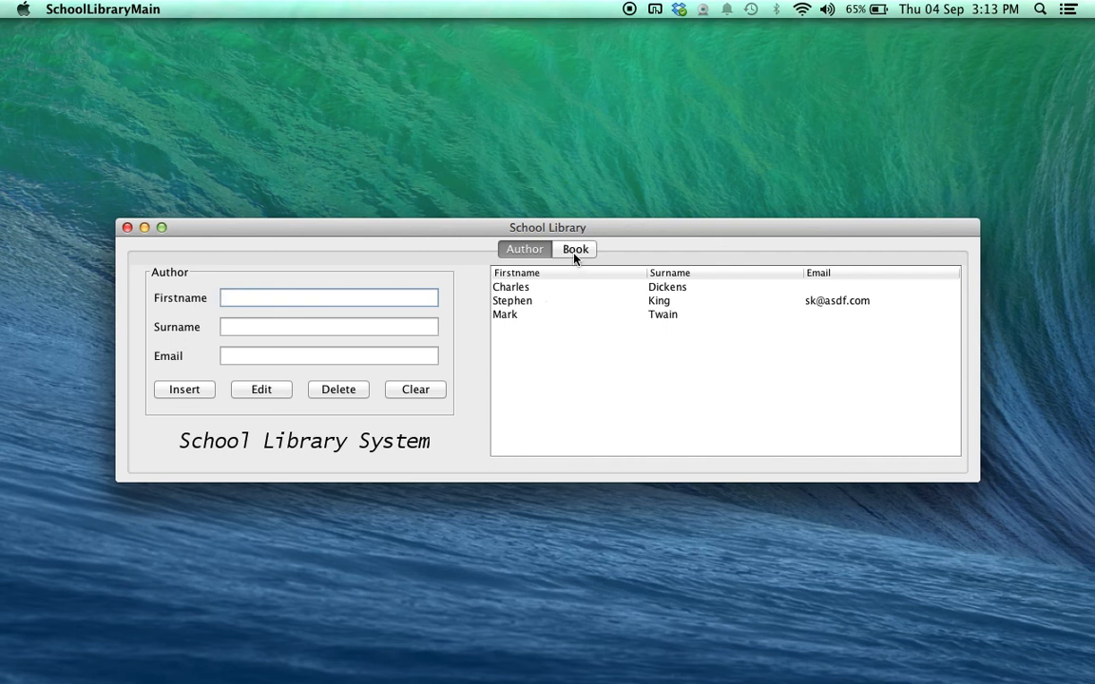
pyautogui.click(573, 247)
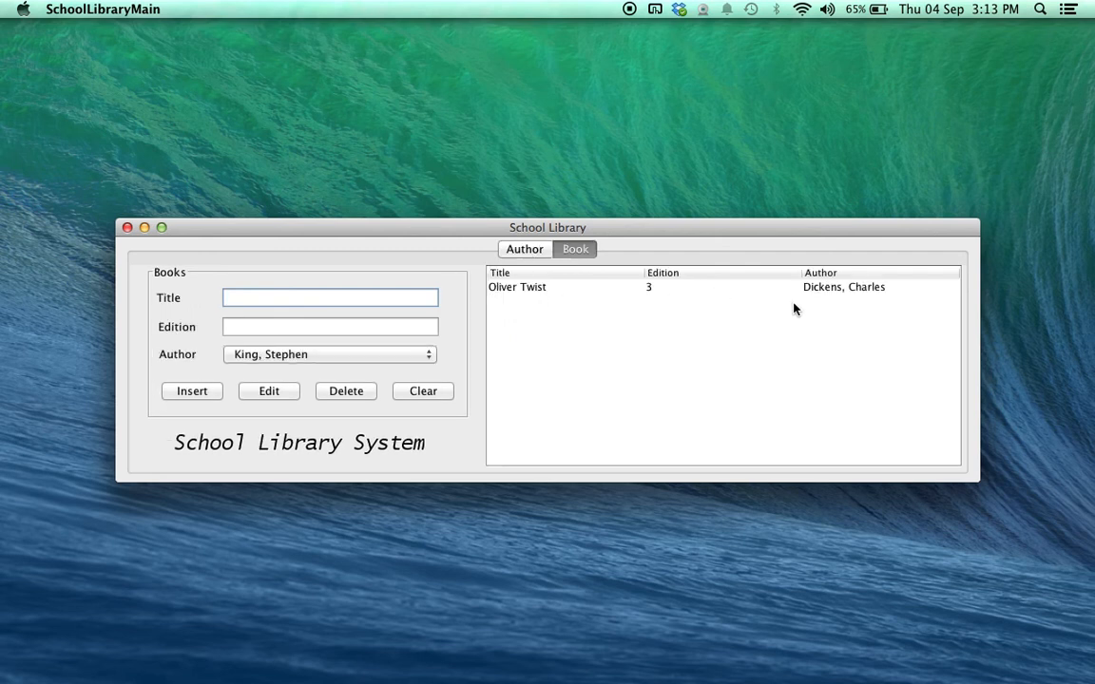
pyautogui.click(525, 249)
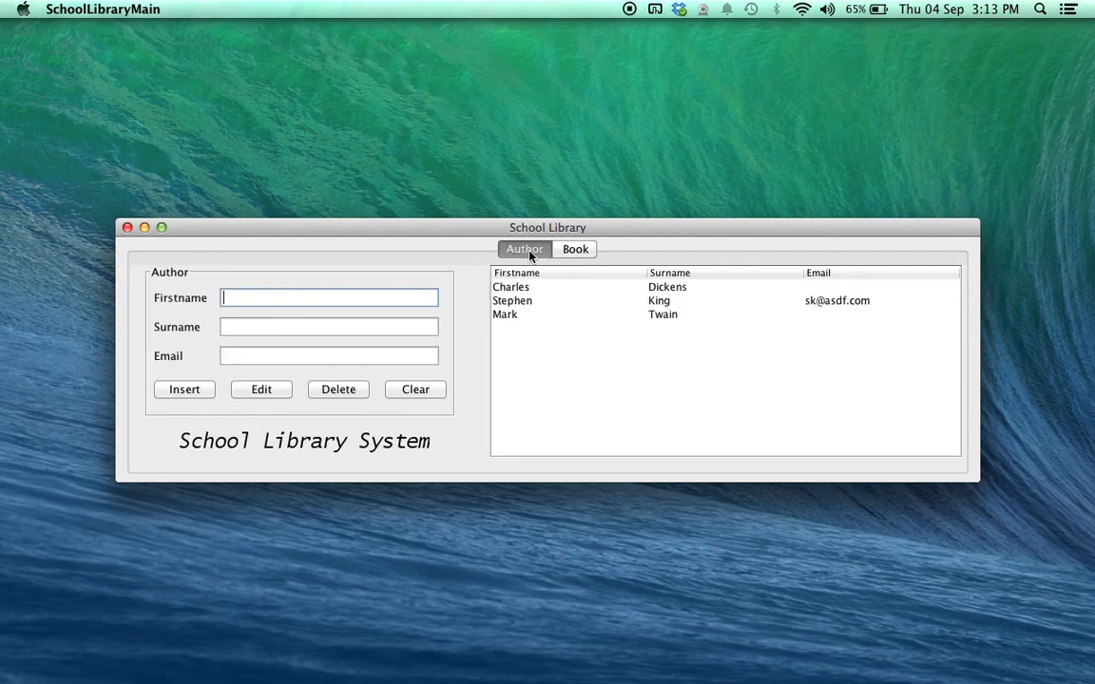
pyautogui.click(574, 249)
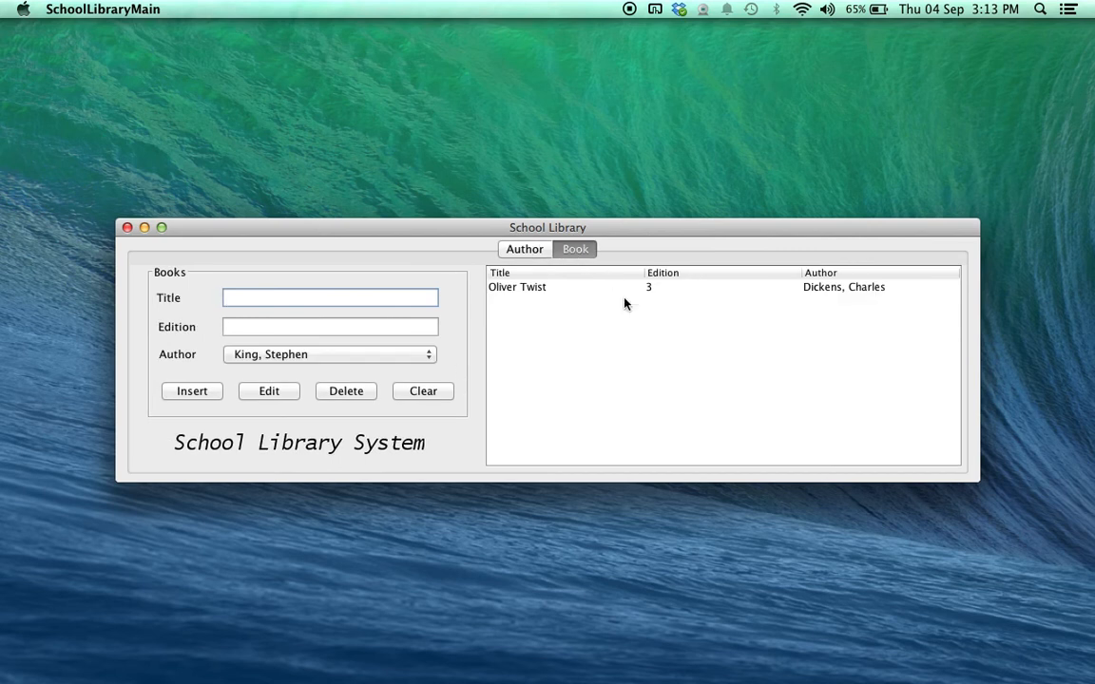
pyautogui.moveTo(510, 323)
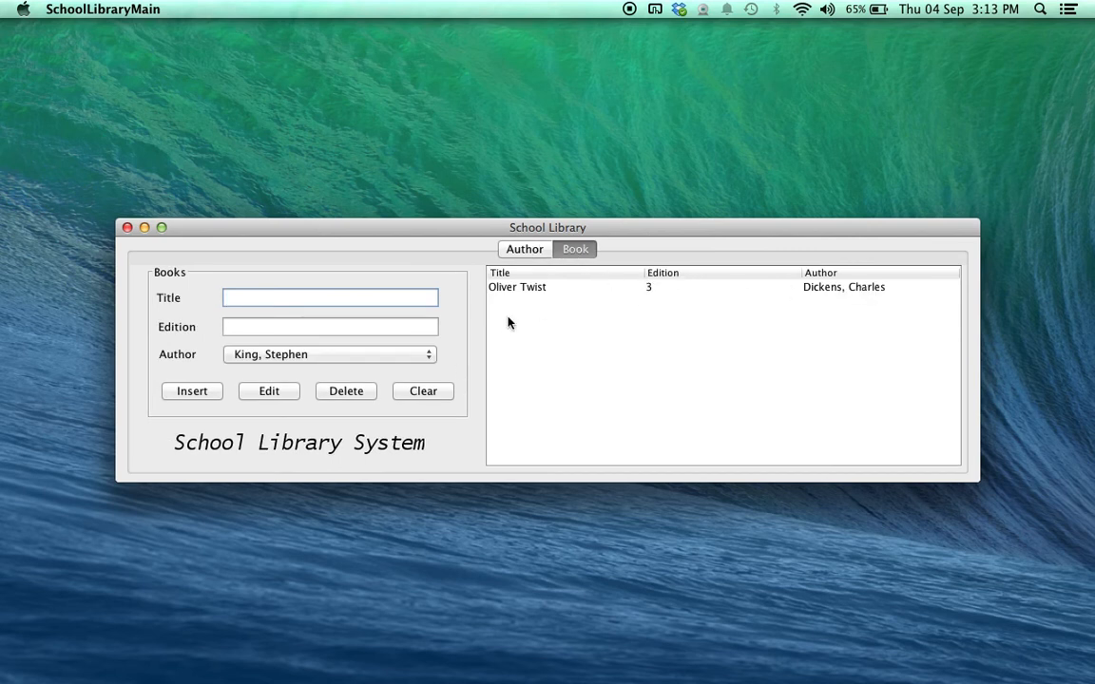
pyautogui.moveTo(834, 304)
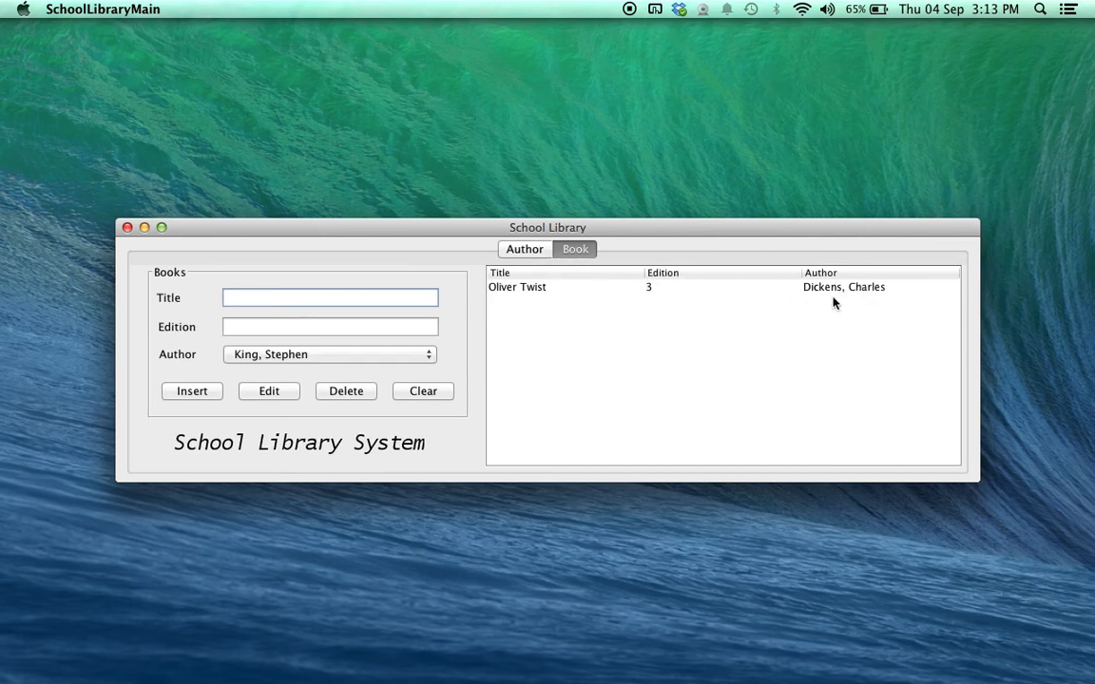
pyautogui.click(525, 247)
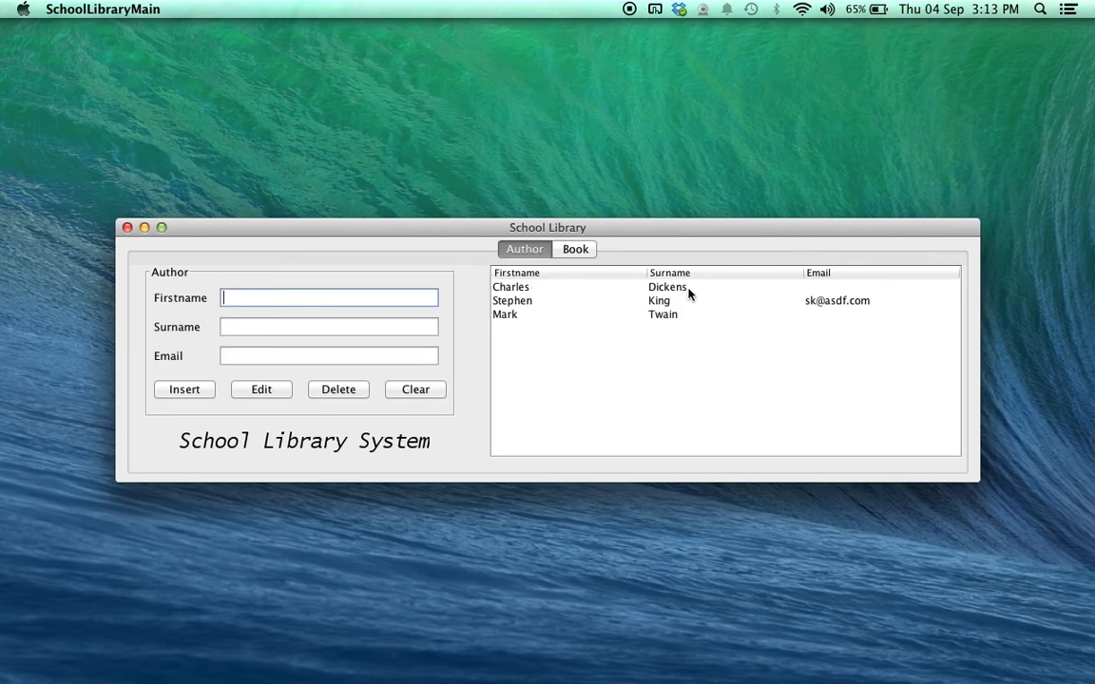
pyautogui.moveTo(662, 304)
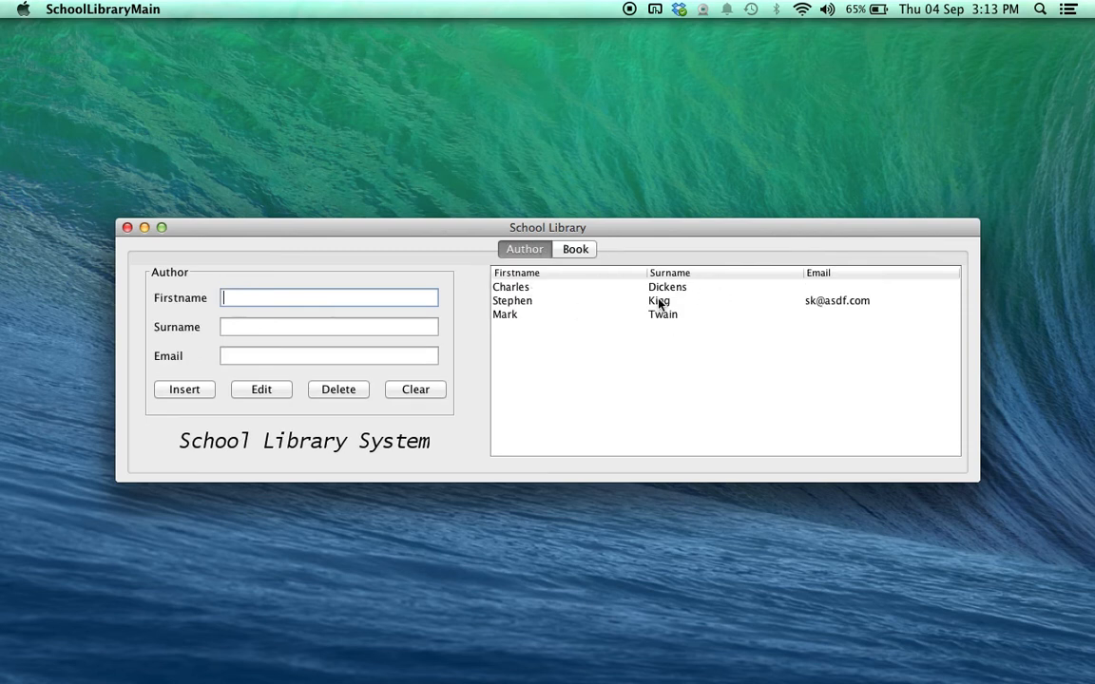
pyautogui.moveTo(525, 285)
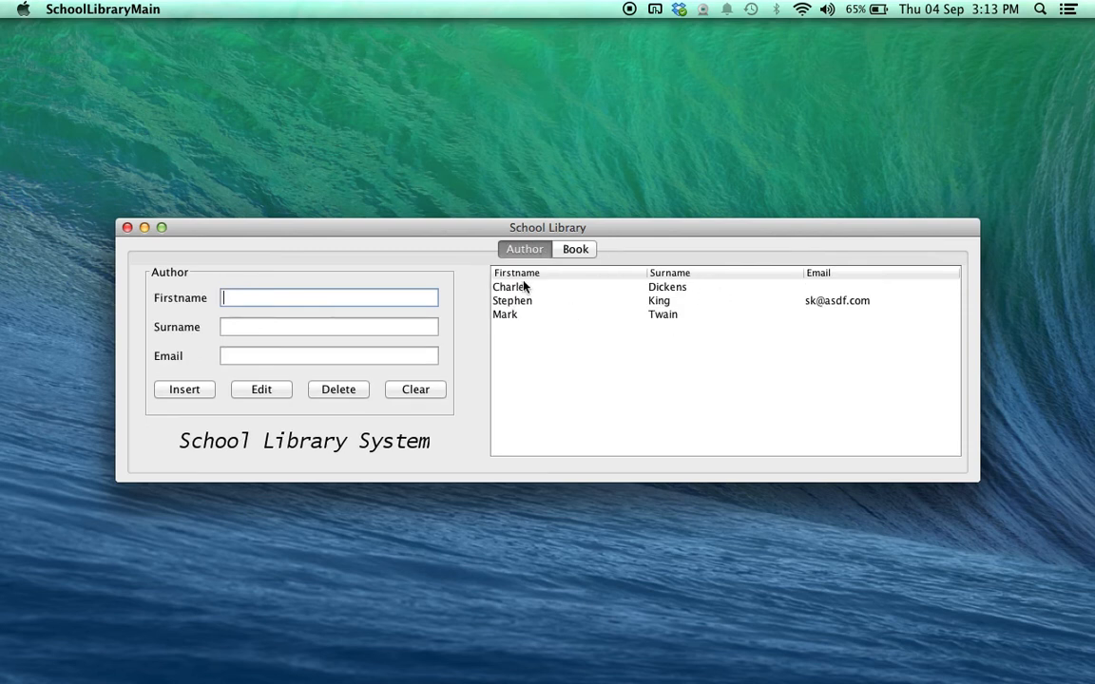
pyautogui.click(574, 249)
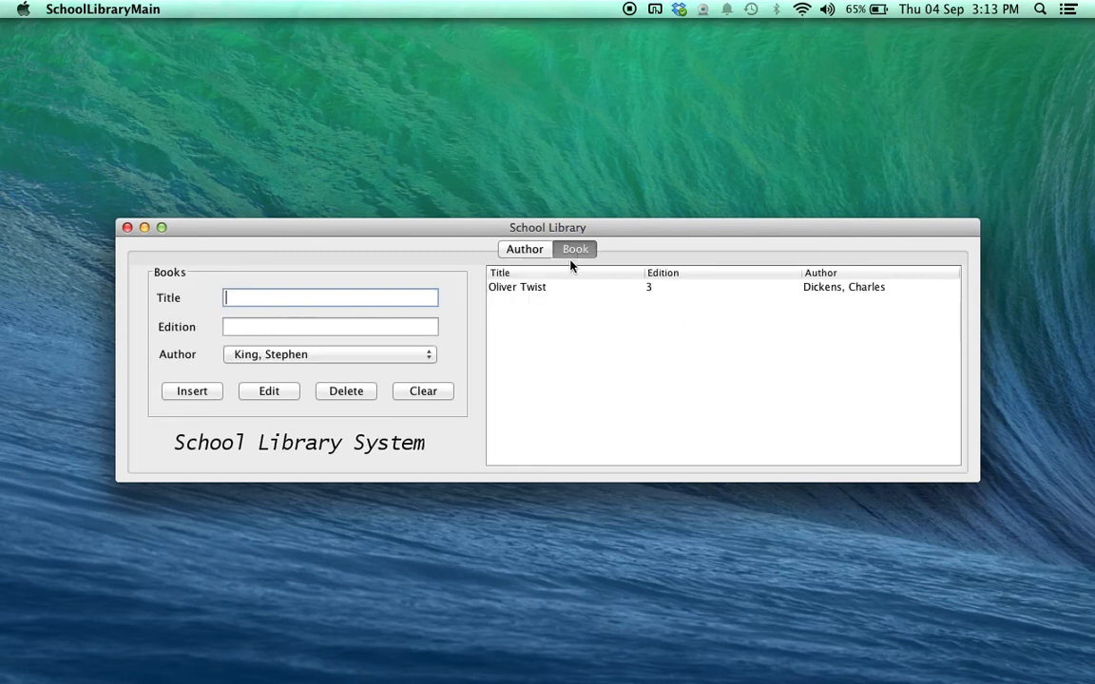
pyautogui.moveTo(548, 296)
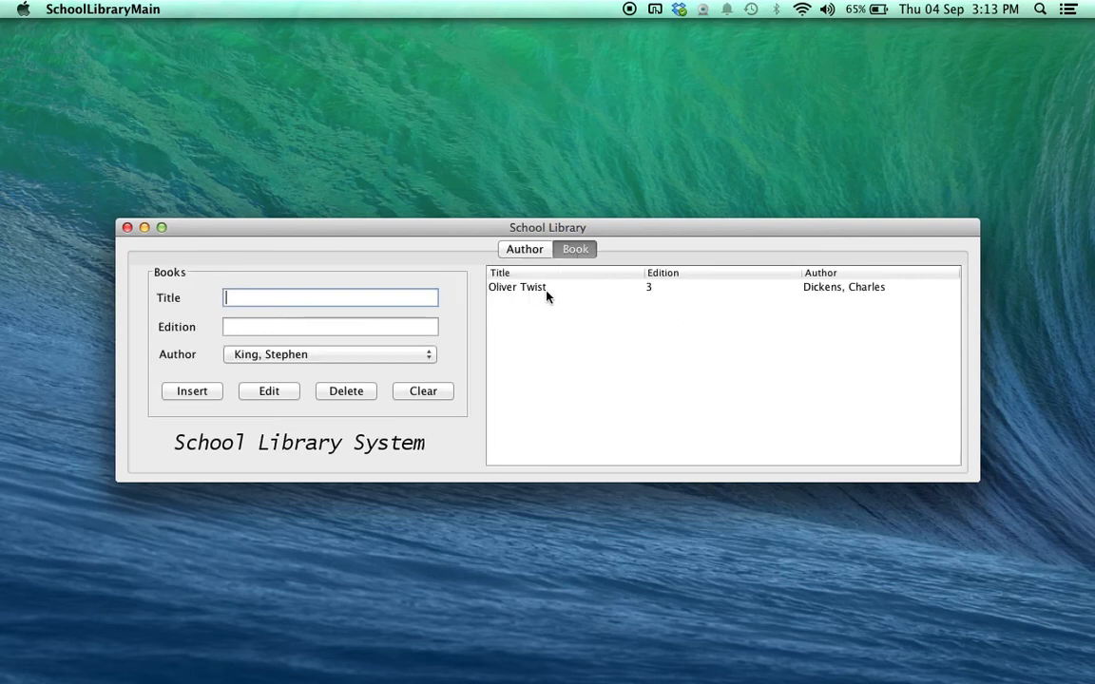
# Select the Oliver Twist row to confirm Charles Dickens, then load Dickens's author record
pyautogui.click(524, 249)
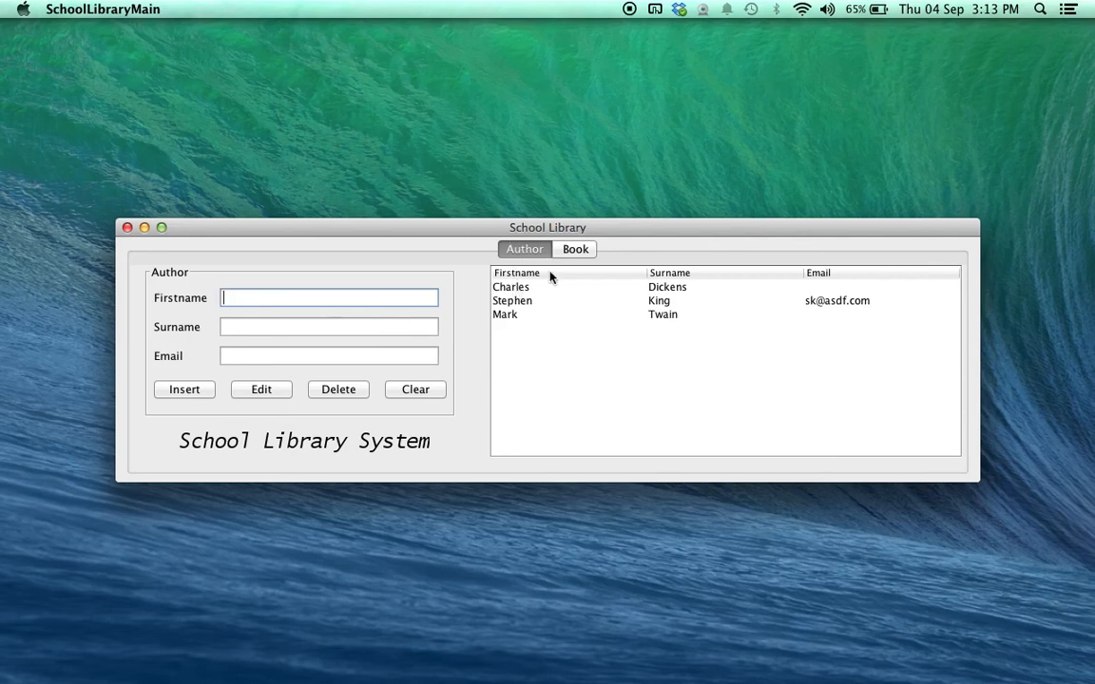
pyautogui.click(574, 247)
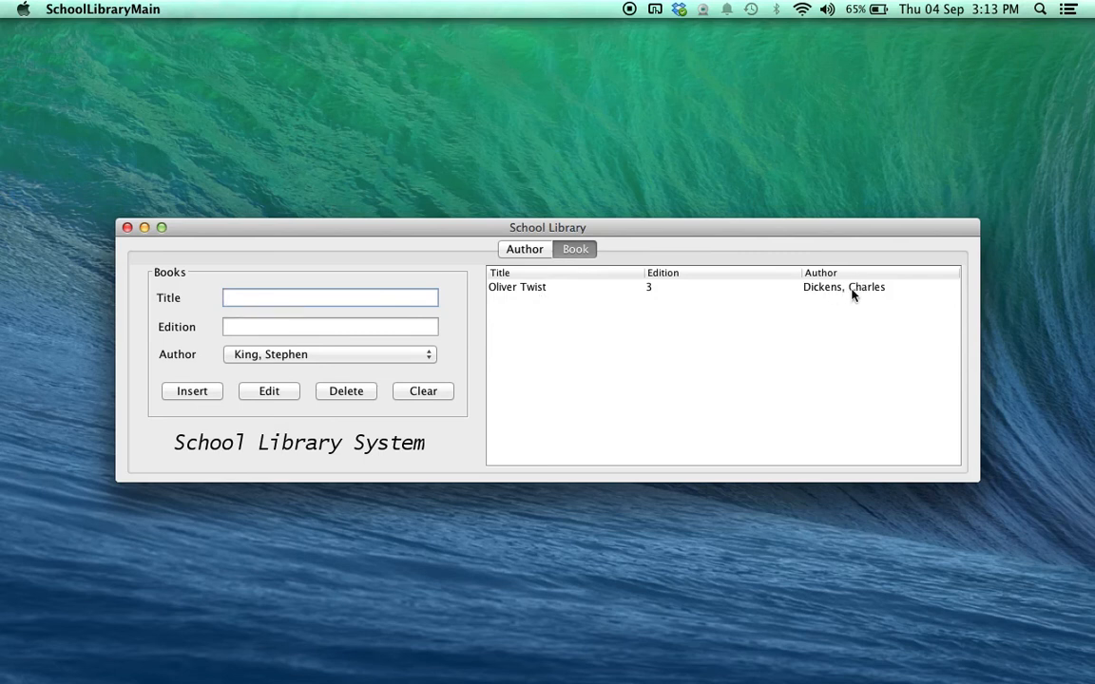
pyautogui.click(331, 297)
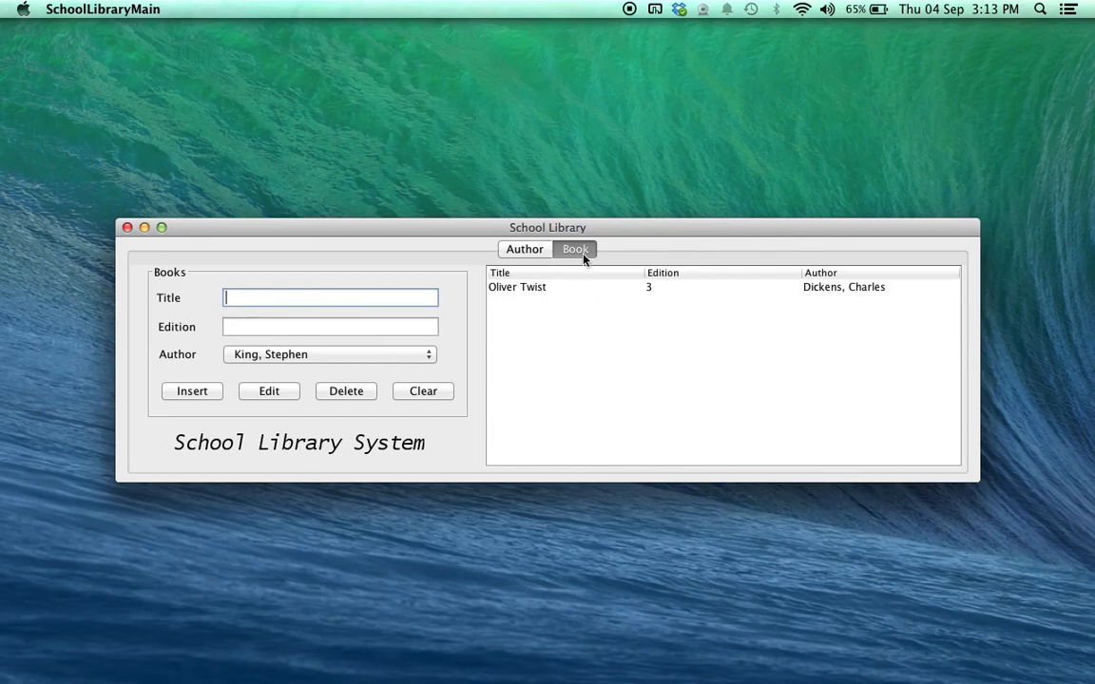
pyautogui.moveTo(833, 301)
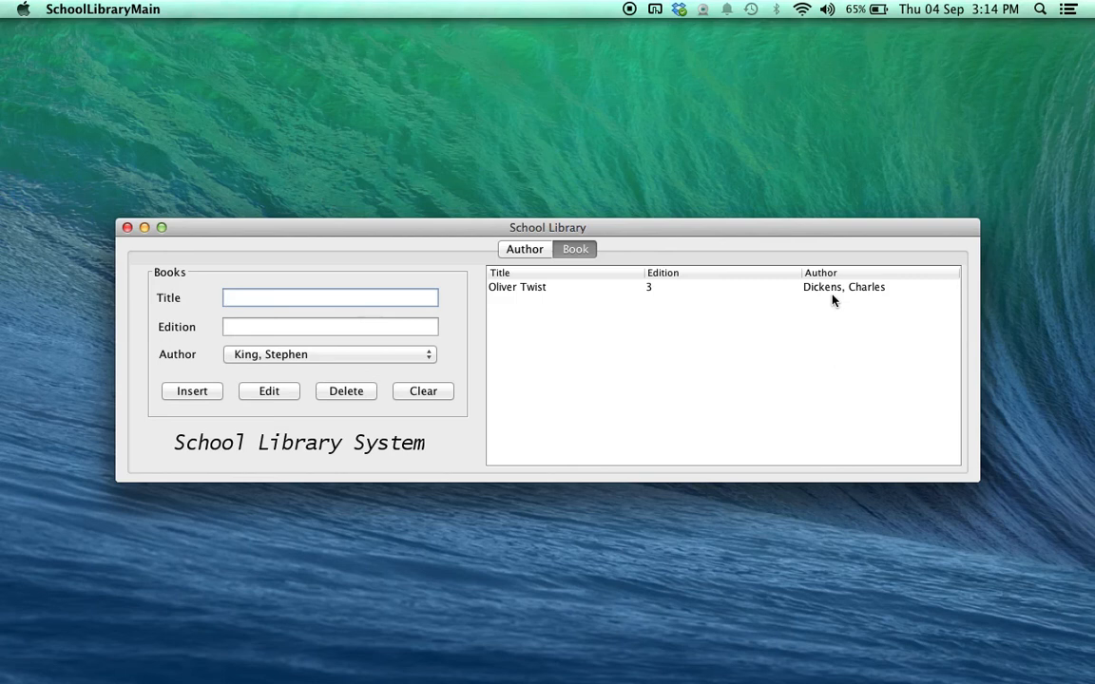
pyautogui.click(330, 297)
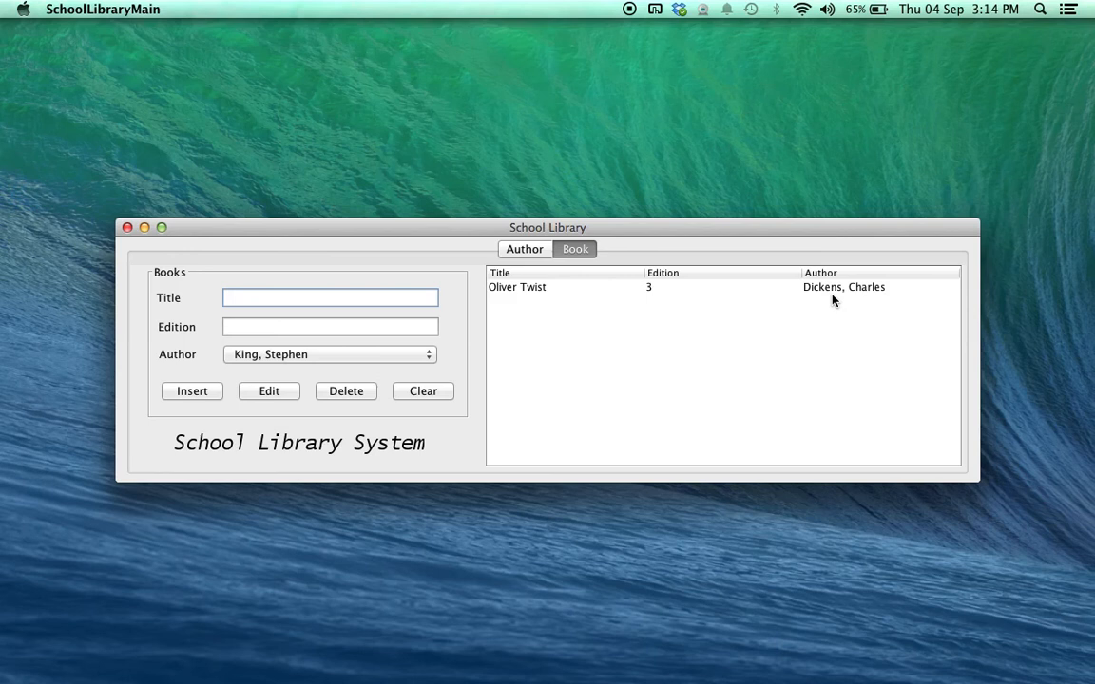
pyautogui.click(524, 249)
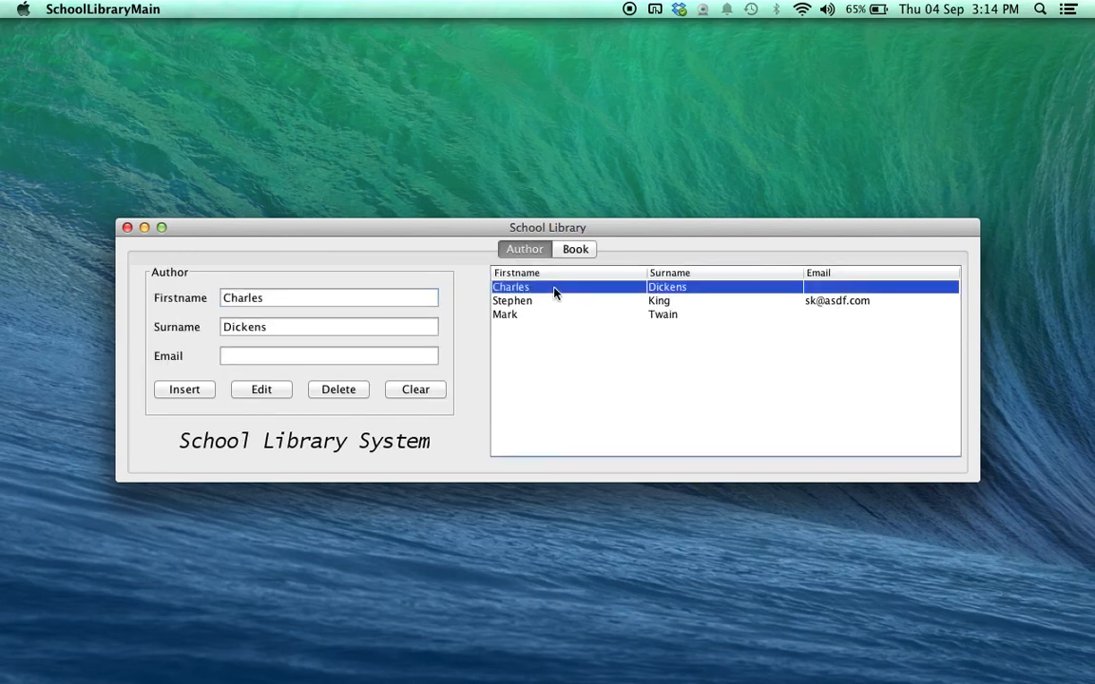
# Attempt to delete Charles Dickens and accept the cannot-delete message since he has books
pyautogui.click(338, 388)
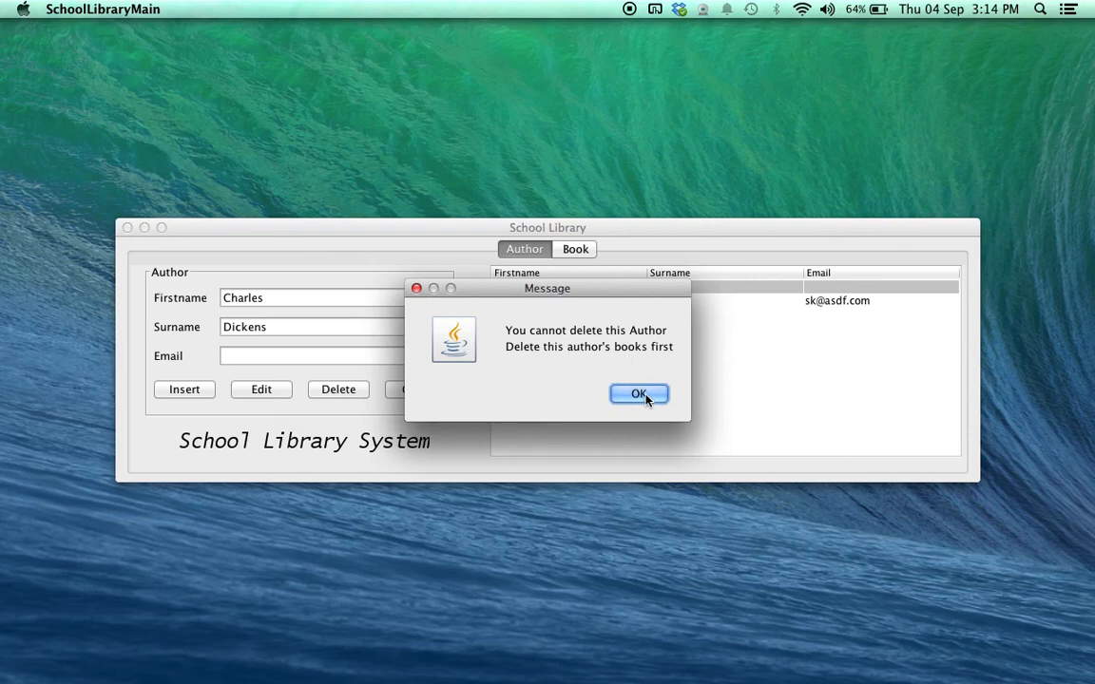
pyautogui.click(639, 394)
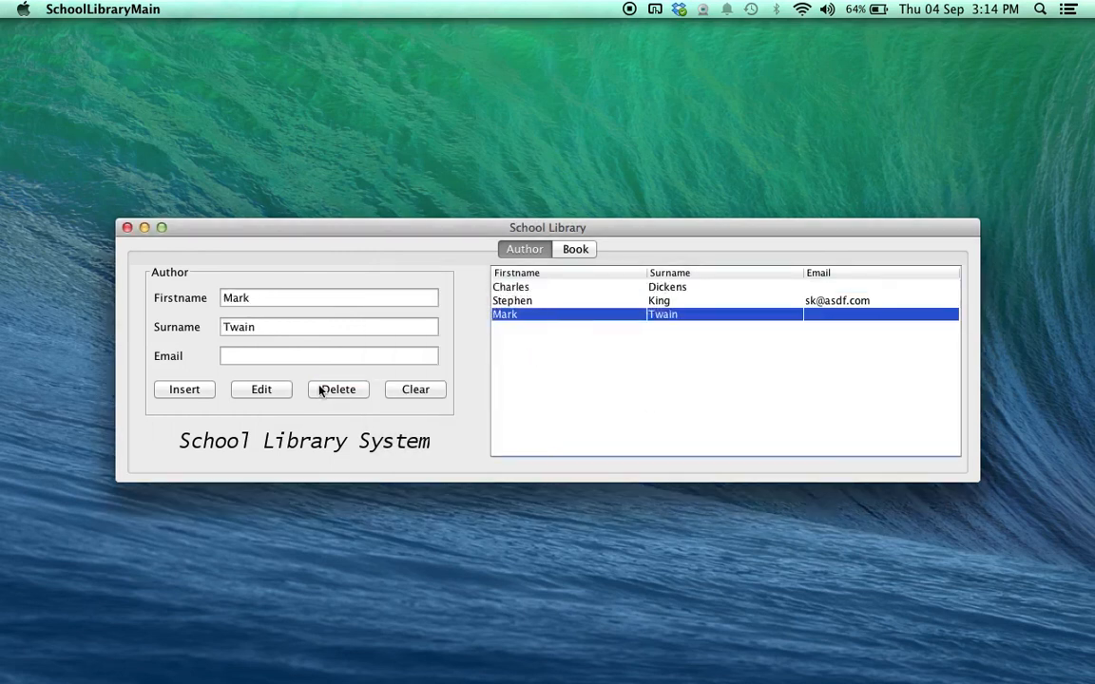
# Delete Mark Twain, then select Stephen King's row and delete him as well
pyautogui.click(338, 388)
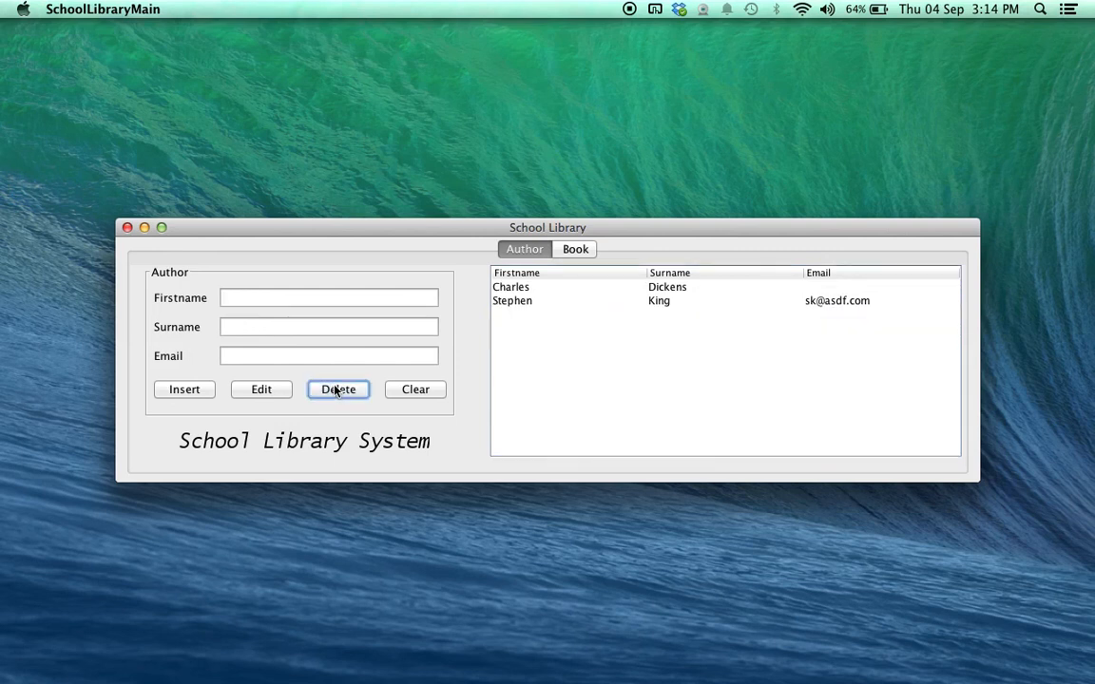
pyautogui.click(574, 249)
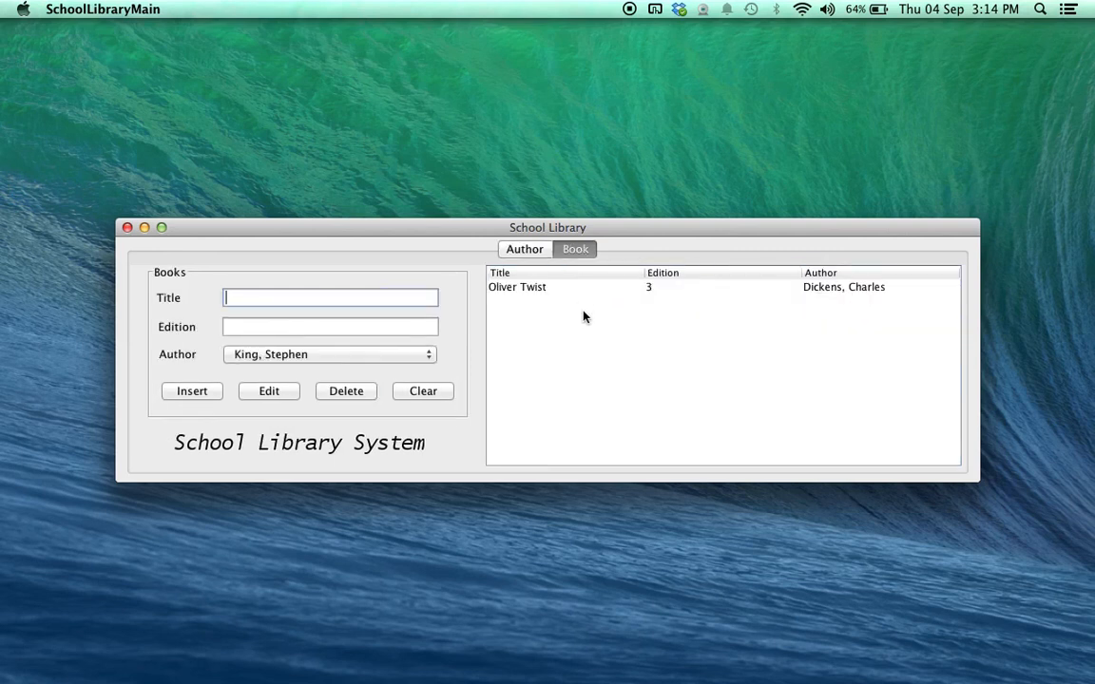
pyautogui.click(525, 249)
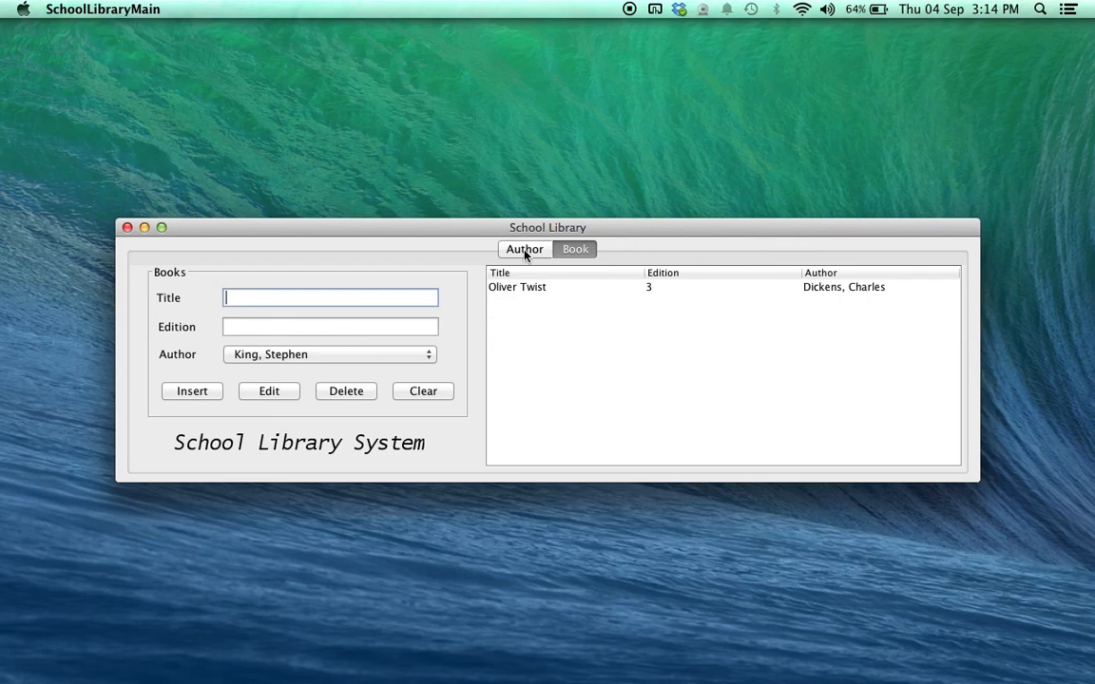
pyautogui.click(525, 247)
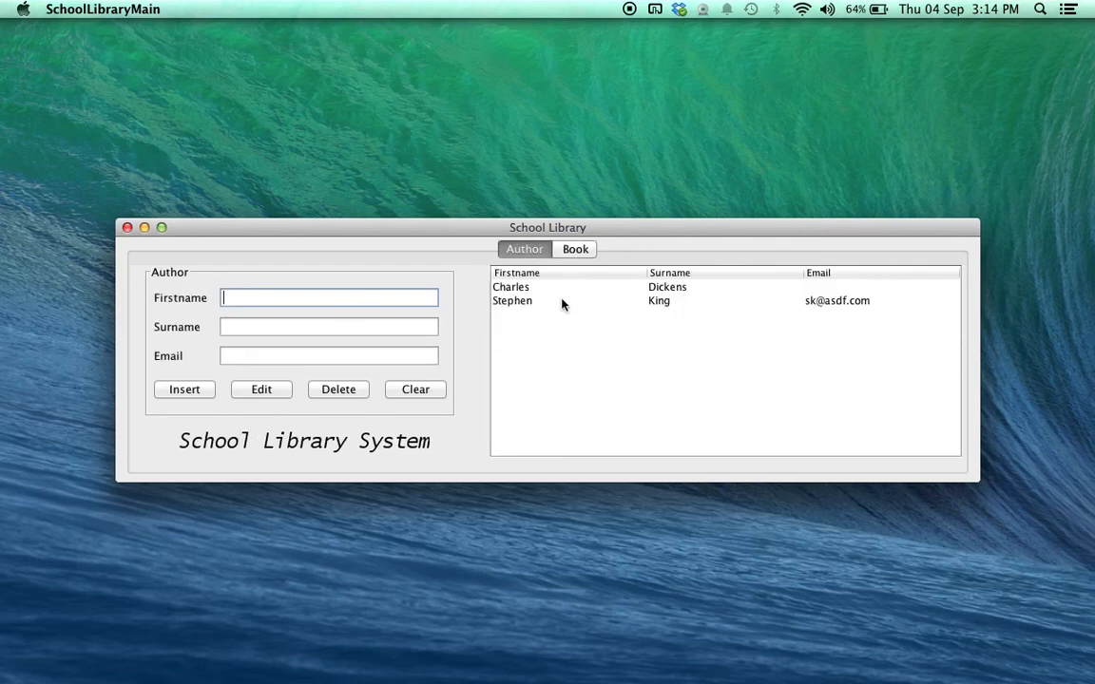
pyautogui.click(570, 301)
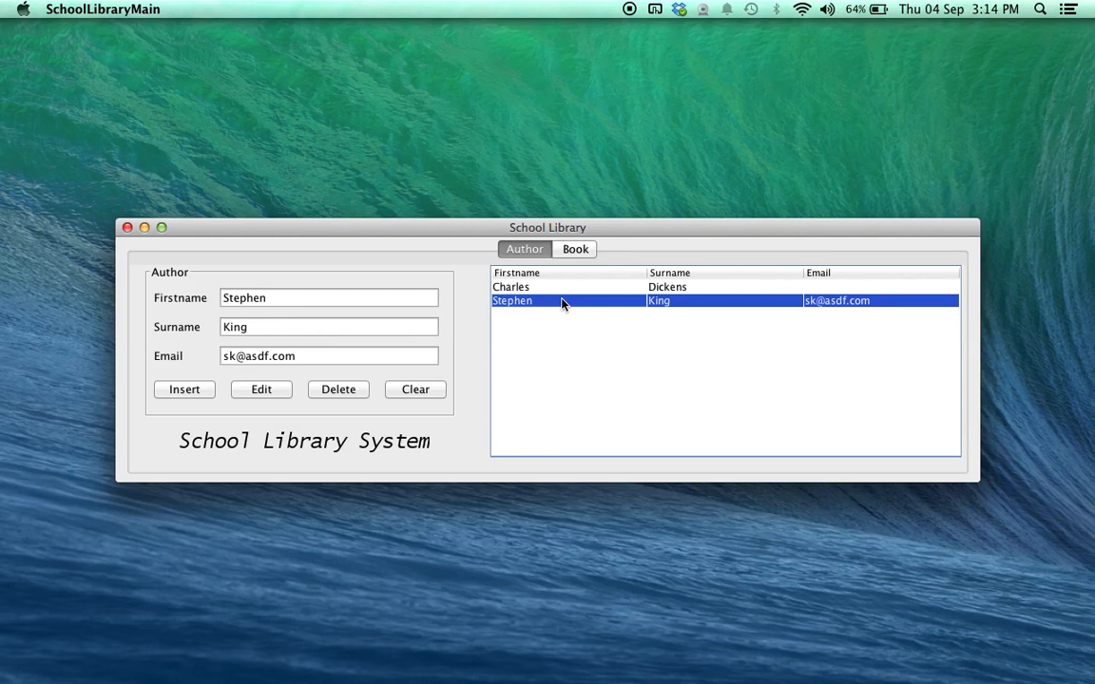
pyautogui.click(339, 388)
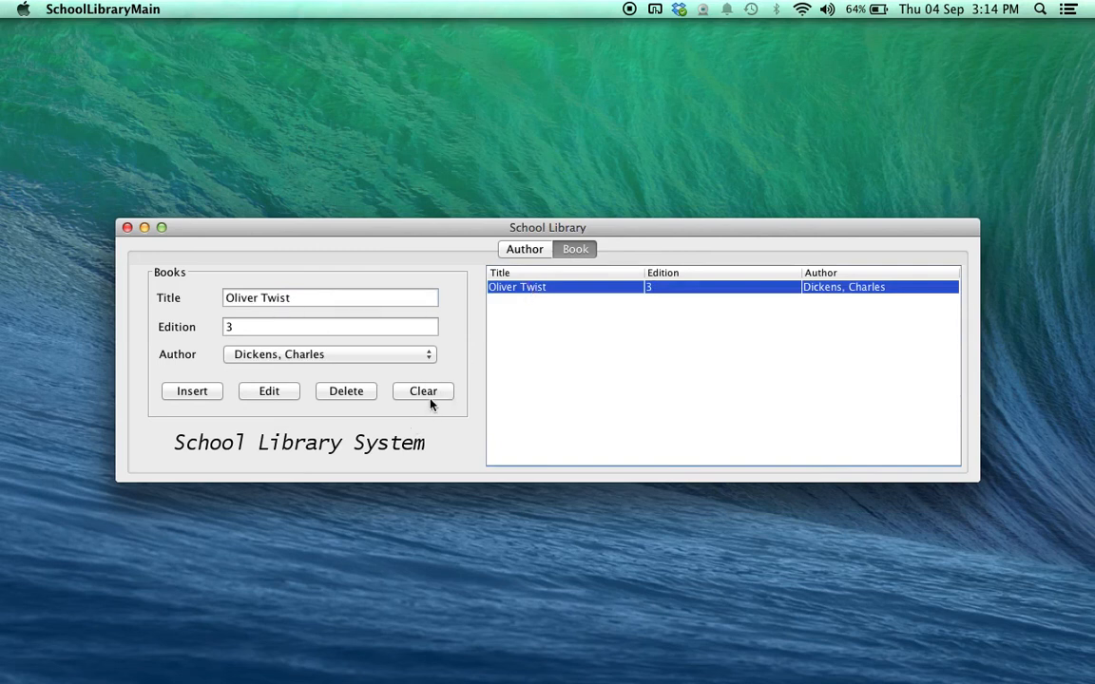
pyautogui.moveTo(506, 274)
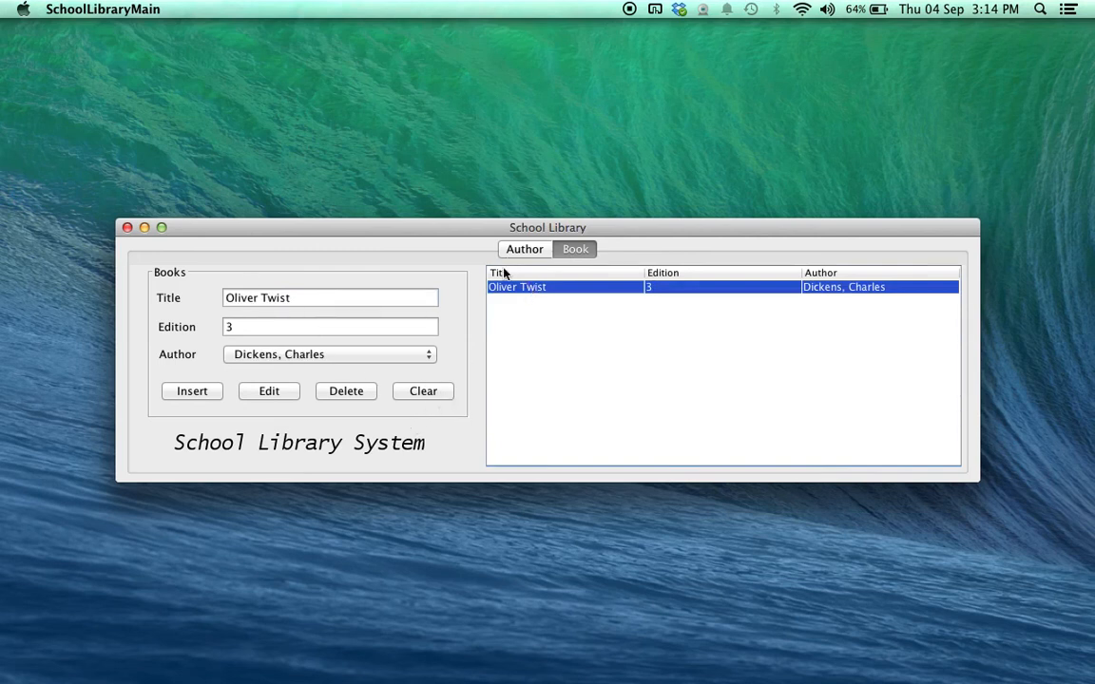
# Clear the book form and return to the author list showing only Charles Dickens
pyautogui.click(422, 391)
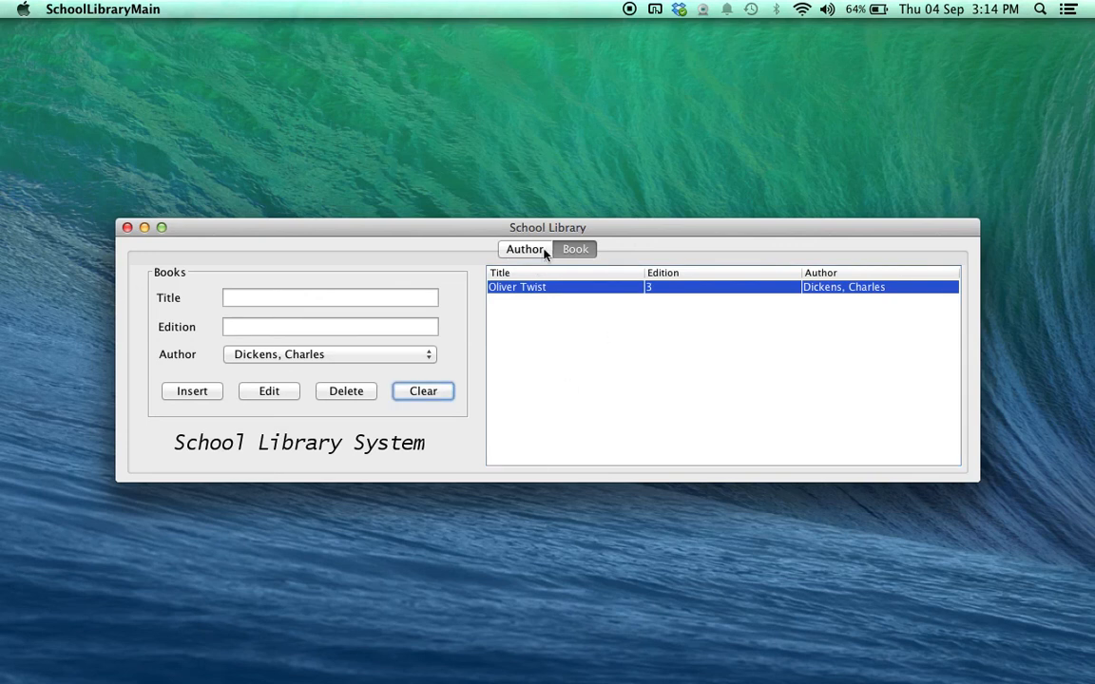
pyautogui.click(525, 249)
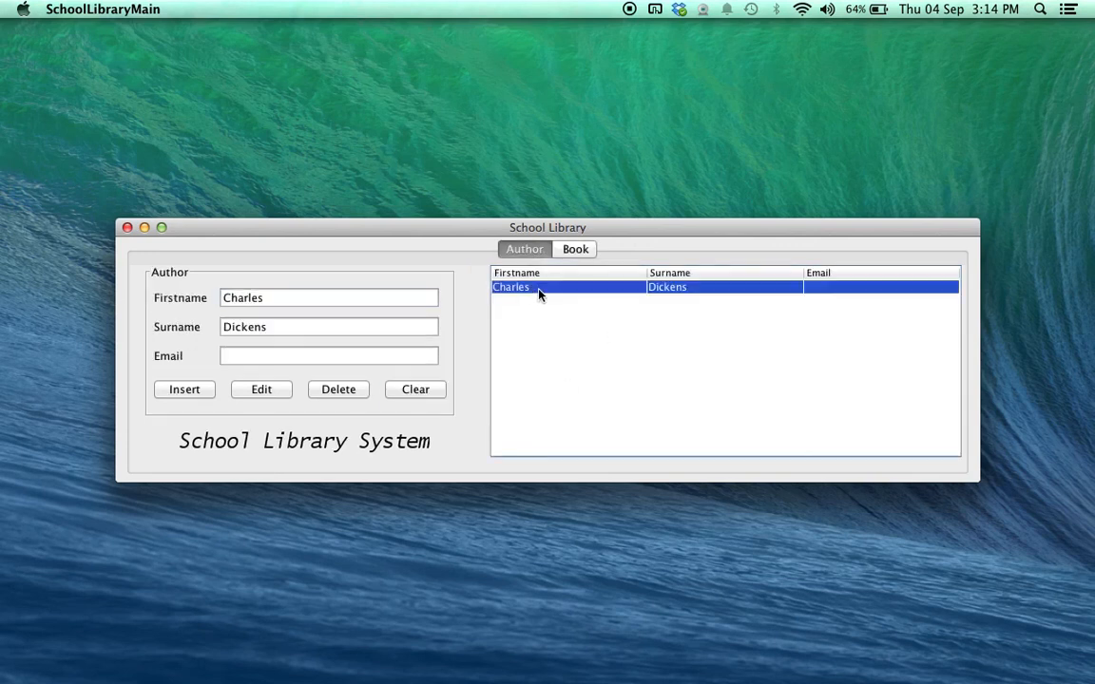
pyautogui.moveTo(289, 313)
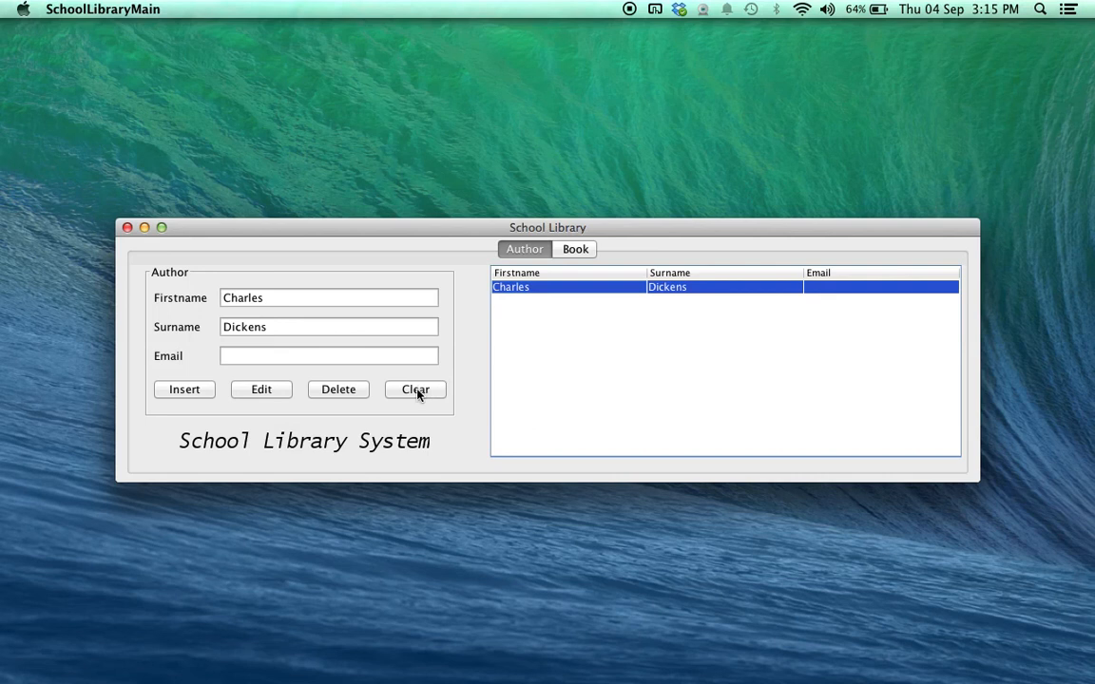
# Insert a new author with Firstname 'Jules' and Surname 'Verne', no email
pyautogui.click(414, 388)
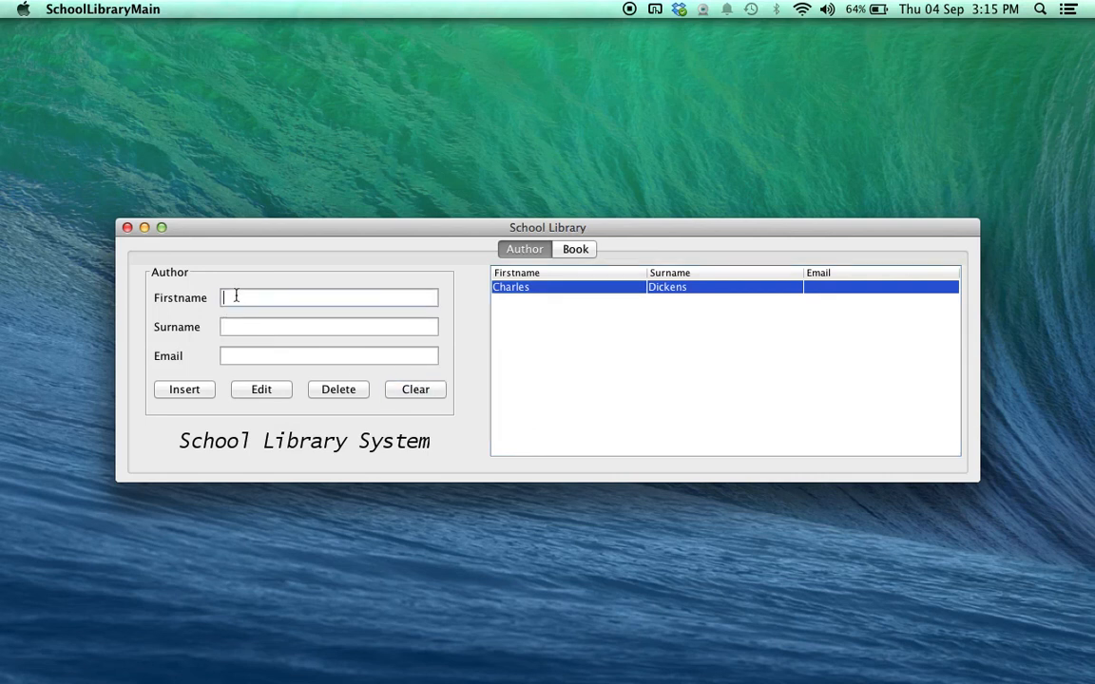
pyautogui.write('Jules')
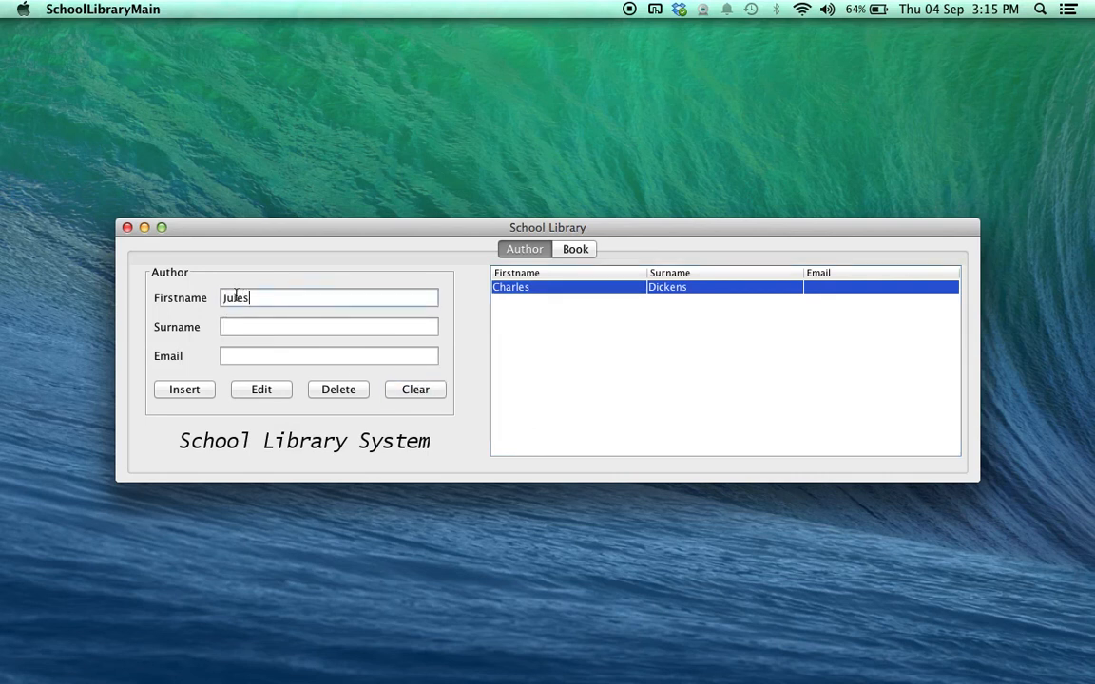
pyautogui.write('Verne')
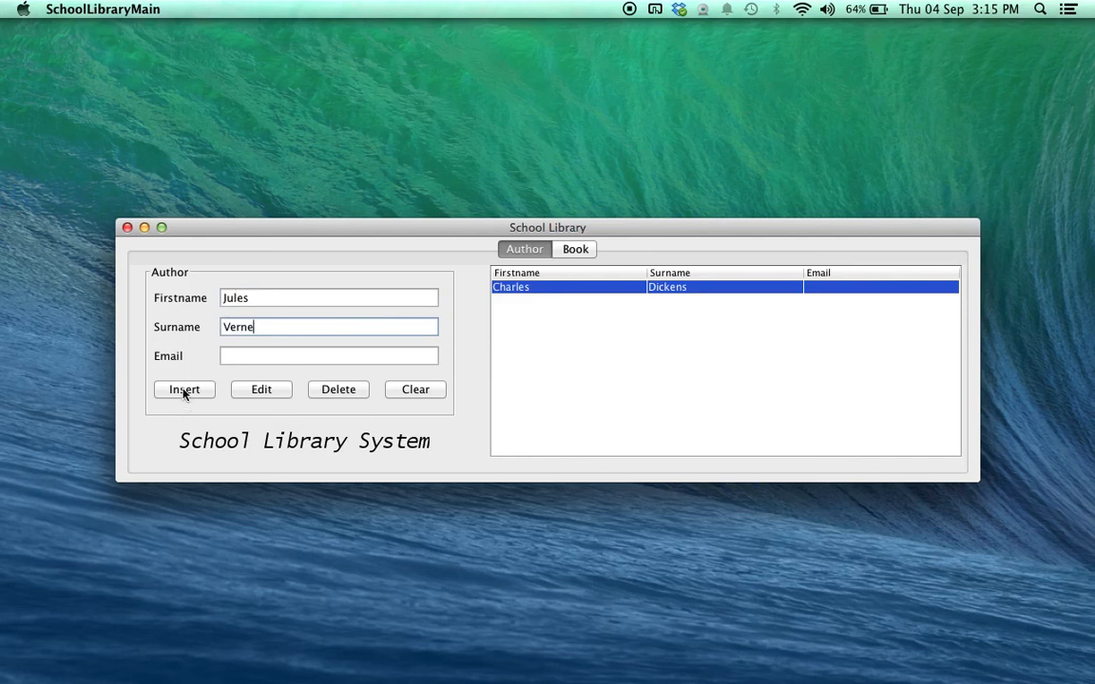
pyautogui.click(182, 390)
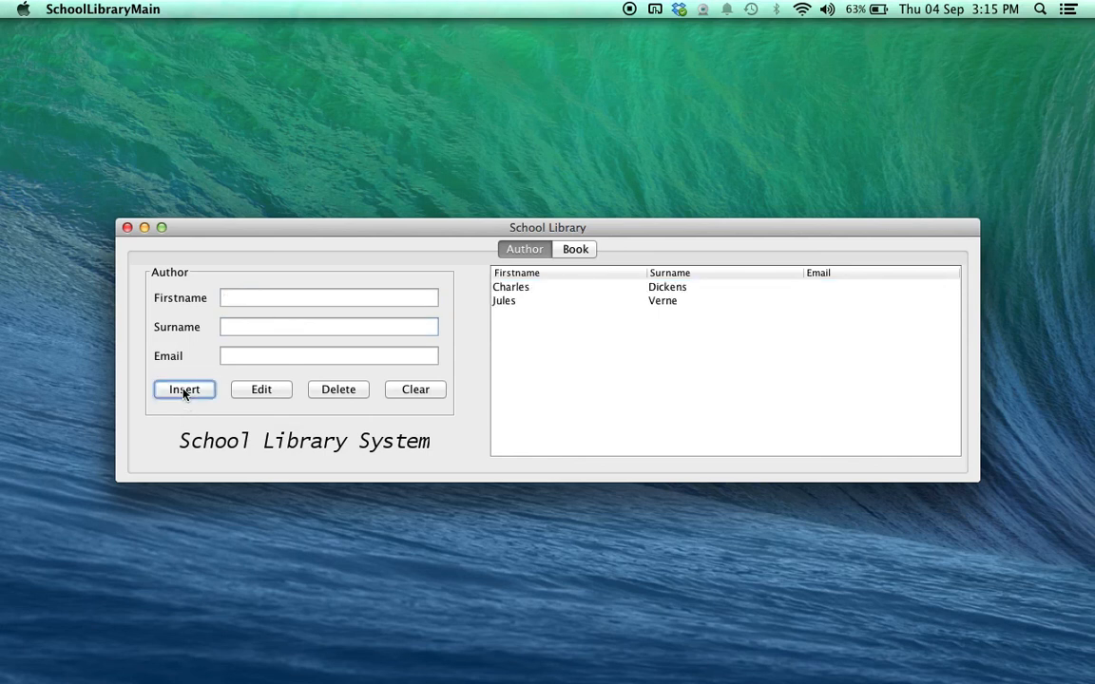